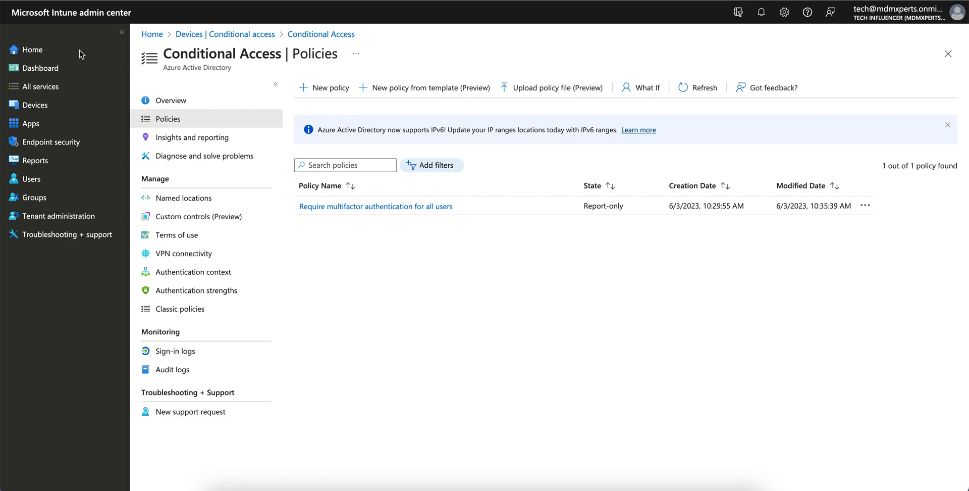
Go back to the Intune admin center home dashboard for the Tech Influencer tenant.
left_click(32, 49)
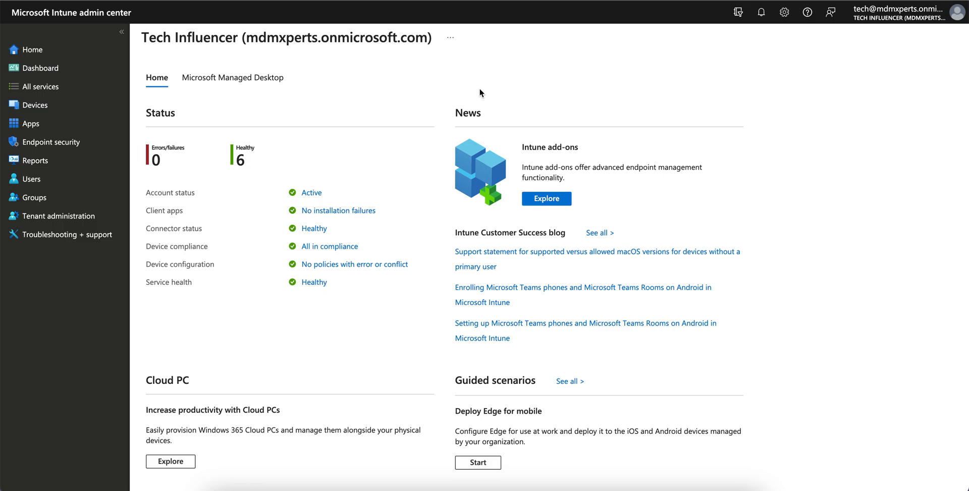
mouse_move(355, 91)
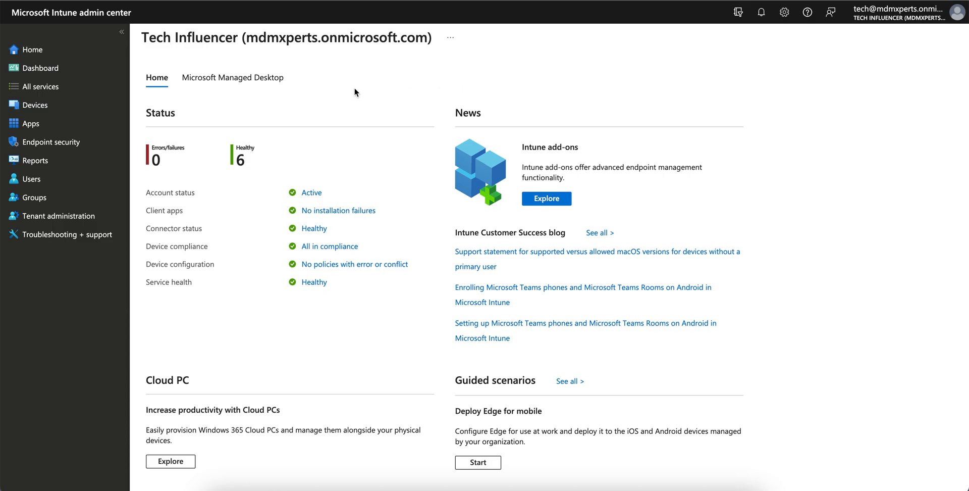
mouse_move(296, 98)
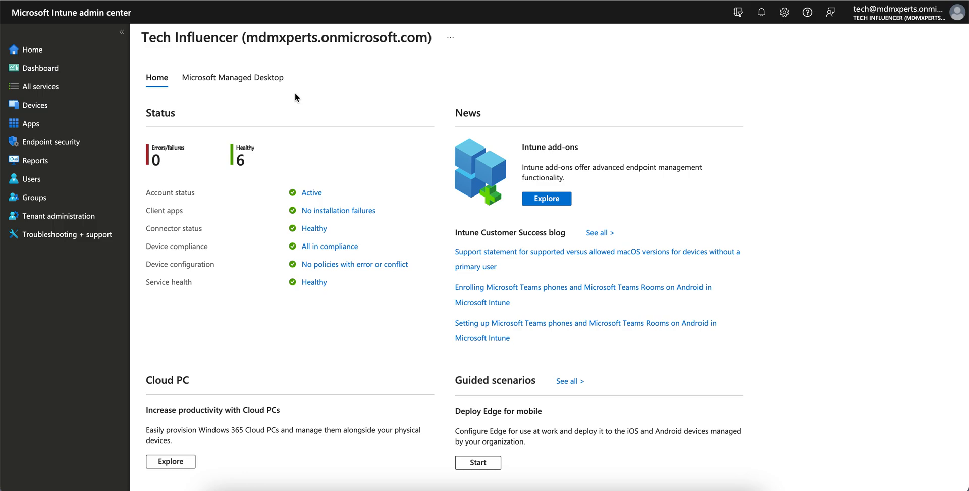
mouse_move(217, 101)
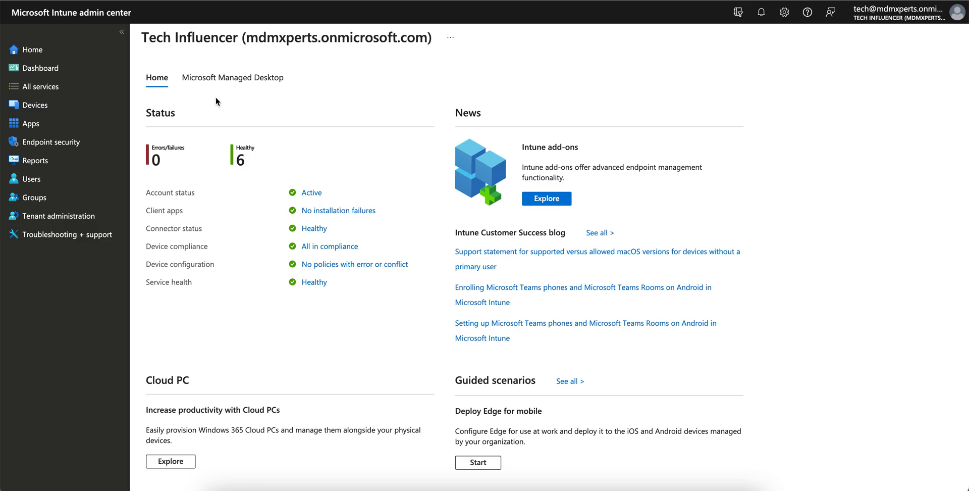
mouse_move(167, 99)
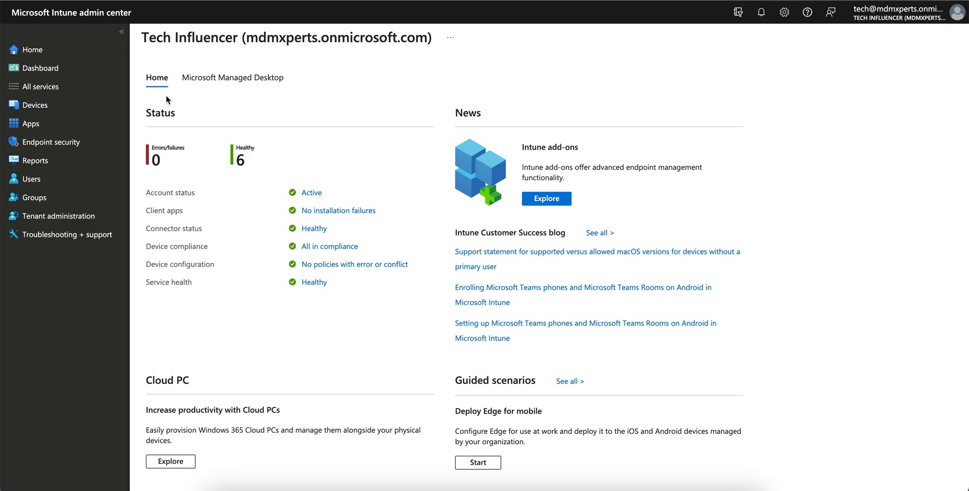
mouse_move(347, 106)
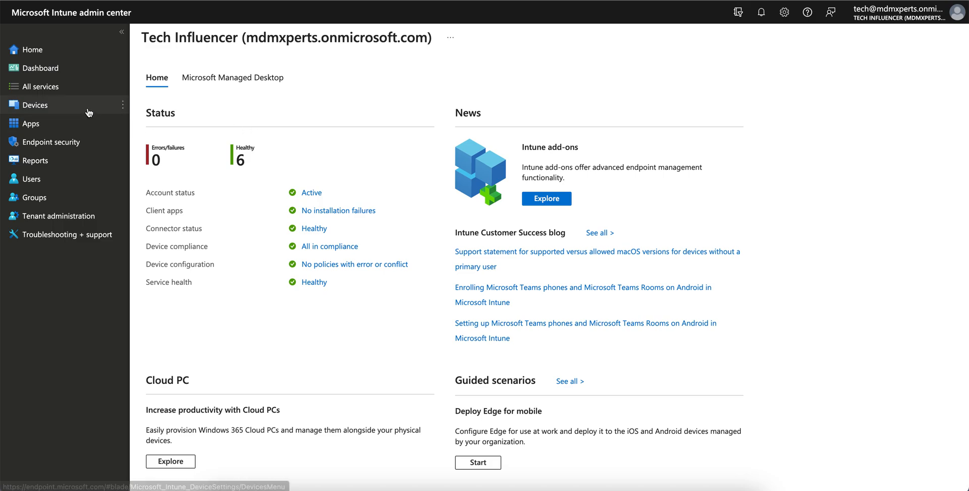
Navigate Devices > Conditional access > Policies to view the existing report-only MFA policy.
left_click(35, 105)
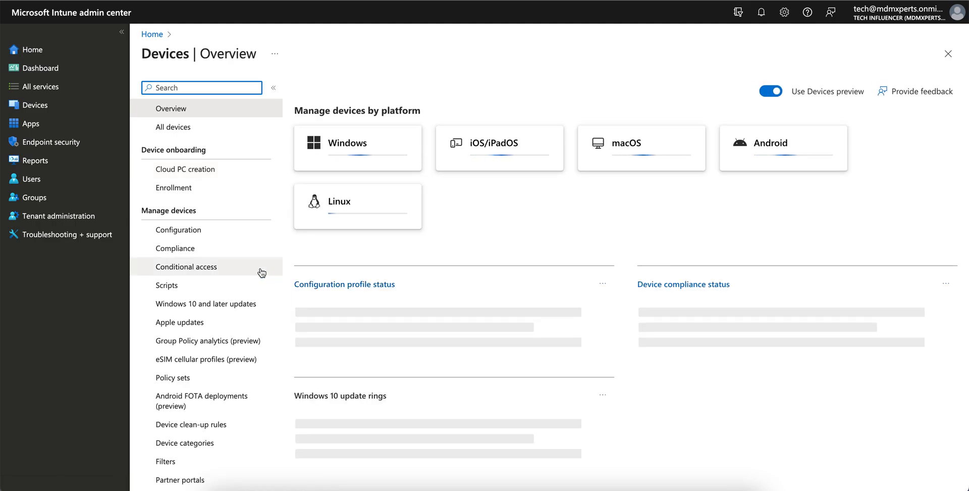
left_click(185, 266)
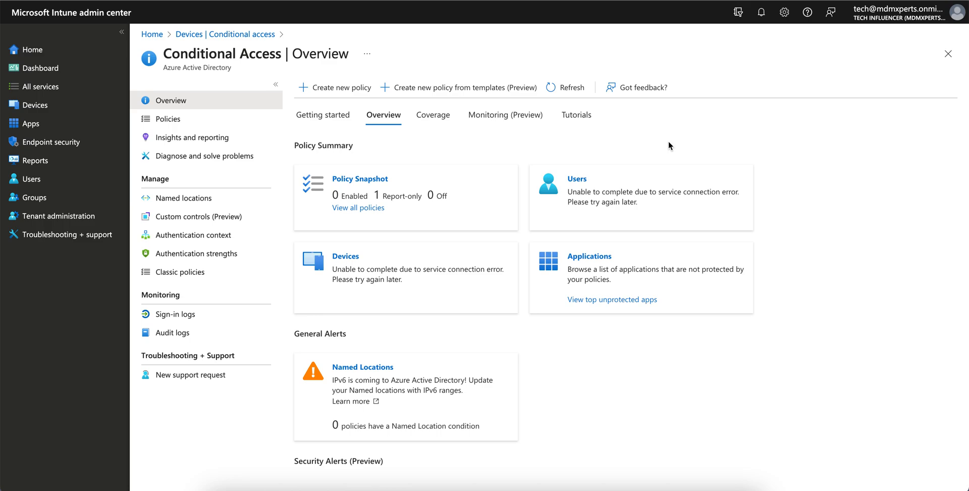
left_click(167, 118)
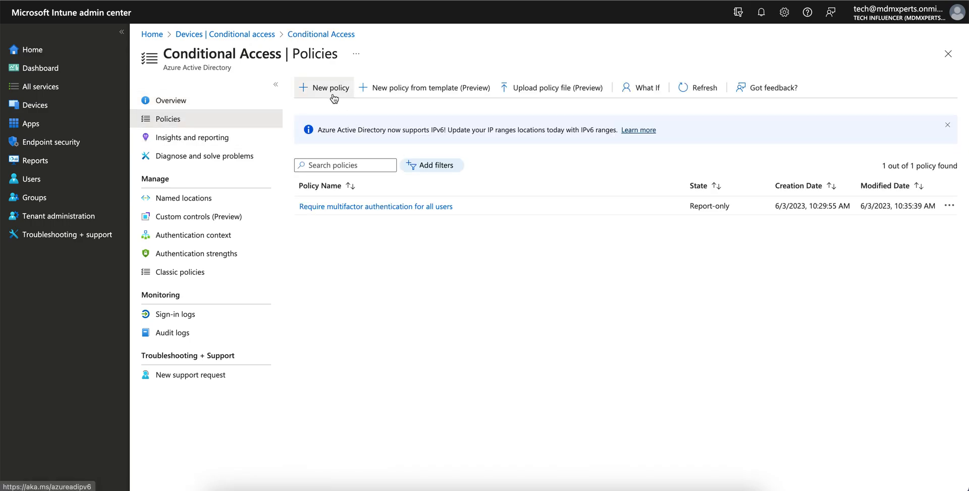
mouse_move(324, 87)
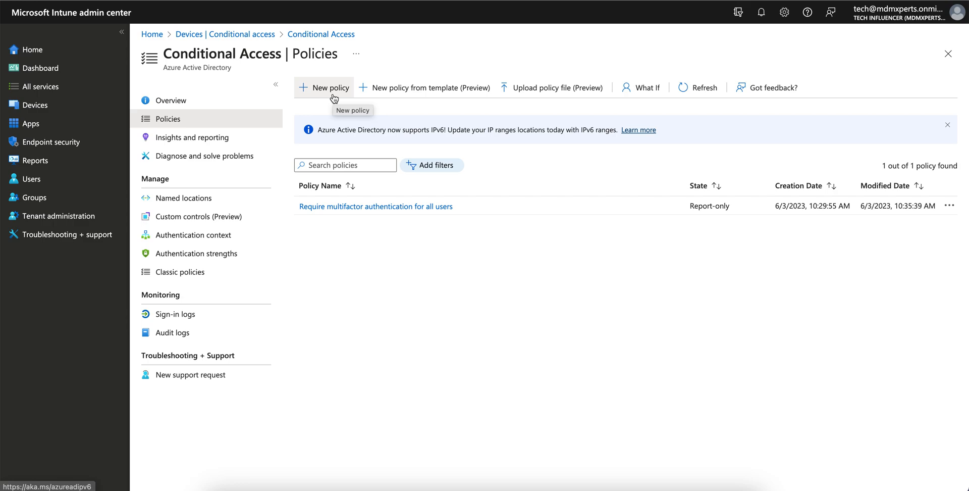
Start a new Conditional Access policy named 'Block O365 App access to All the Mobile Users'.
left_click(323, 88)
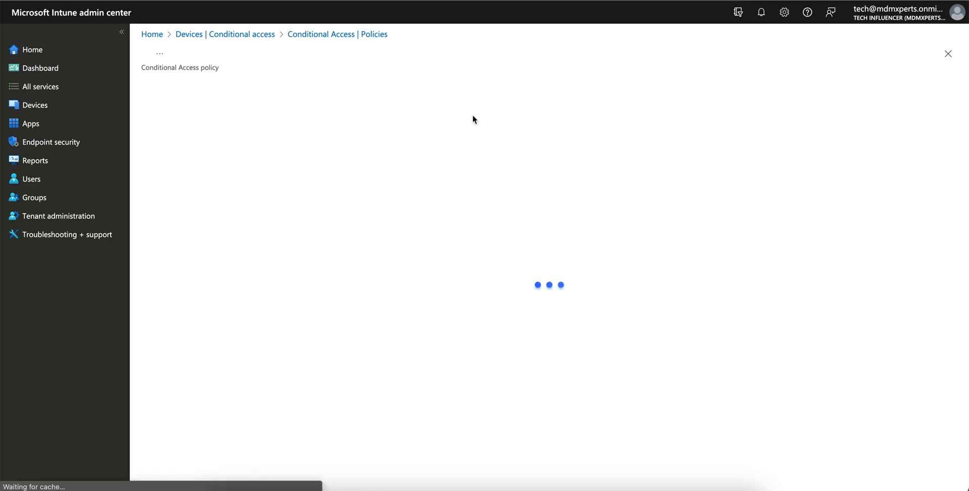
mouse_move(411, 124)
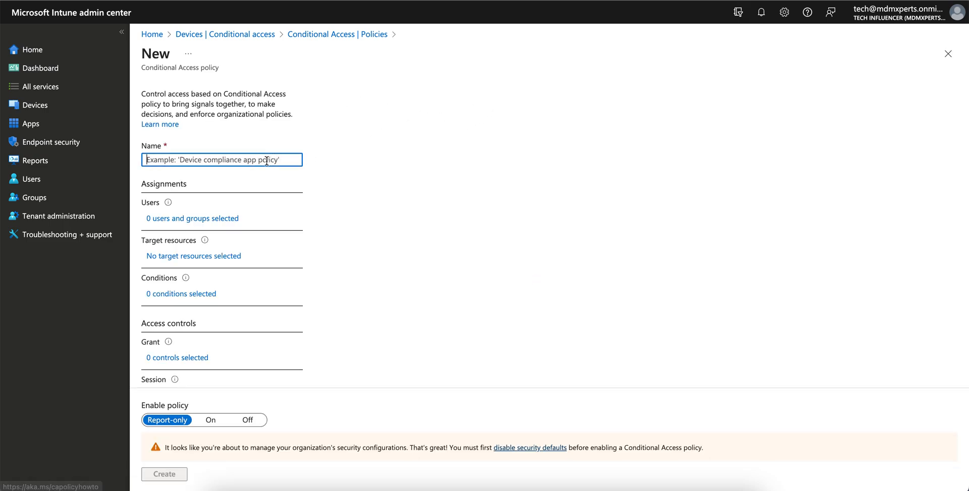
type("Bloc")
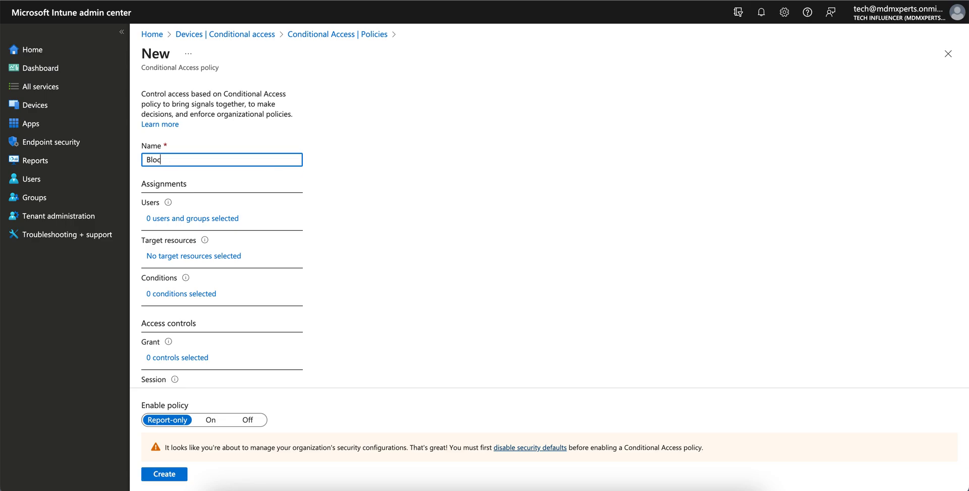
type("k acces")
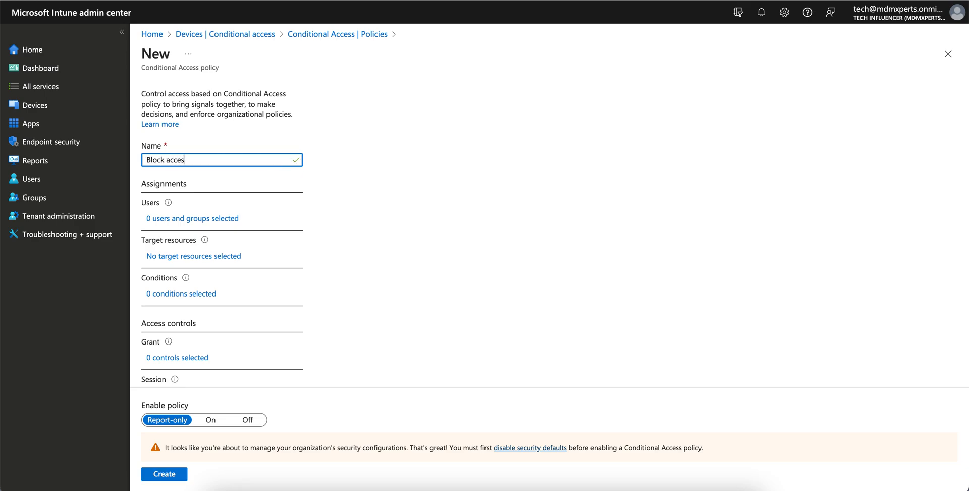
type("s")
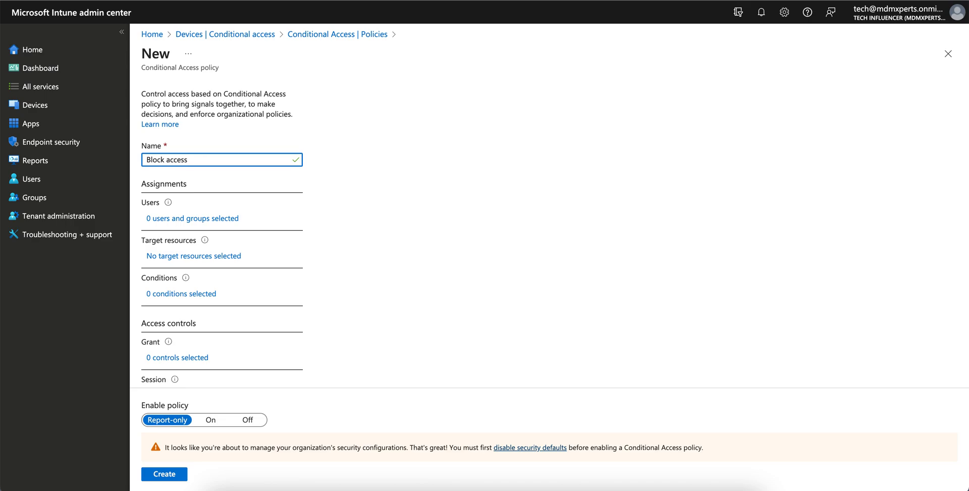
type("to All the")
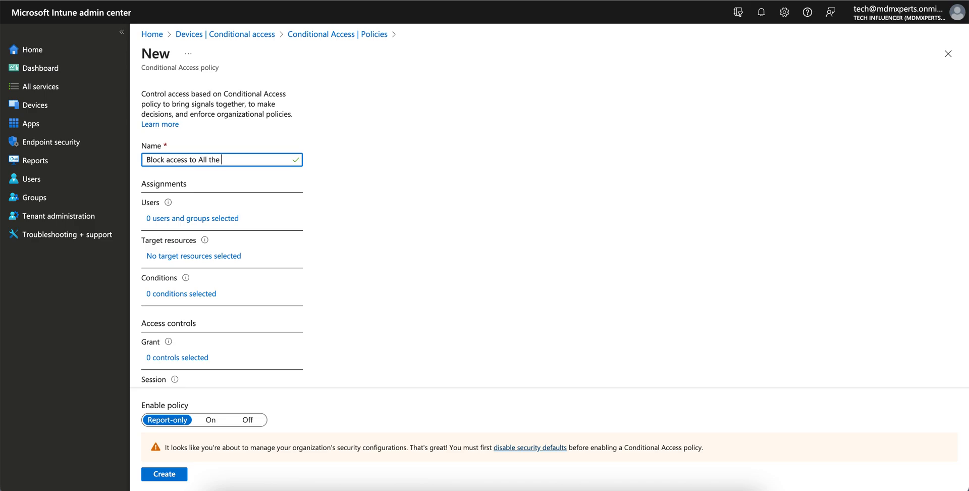
type("Mobile Users")
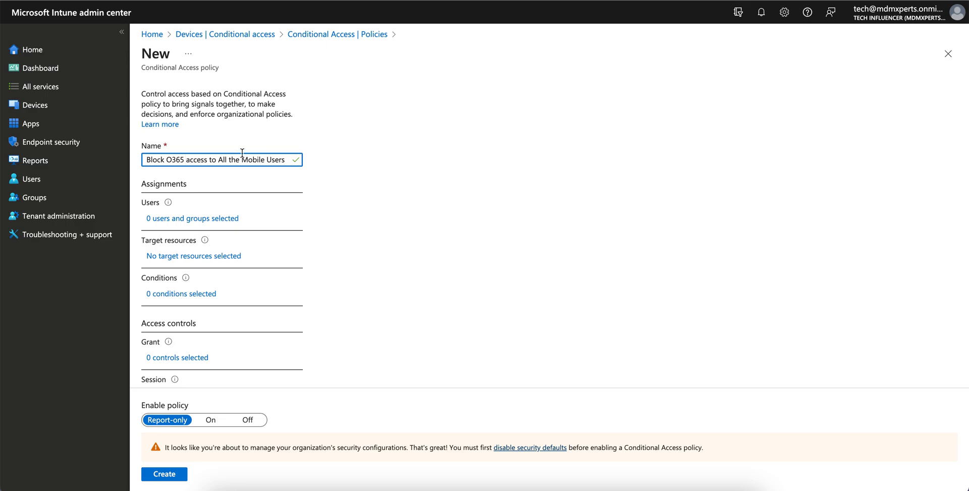
type("App")
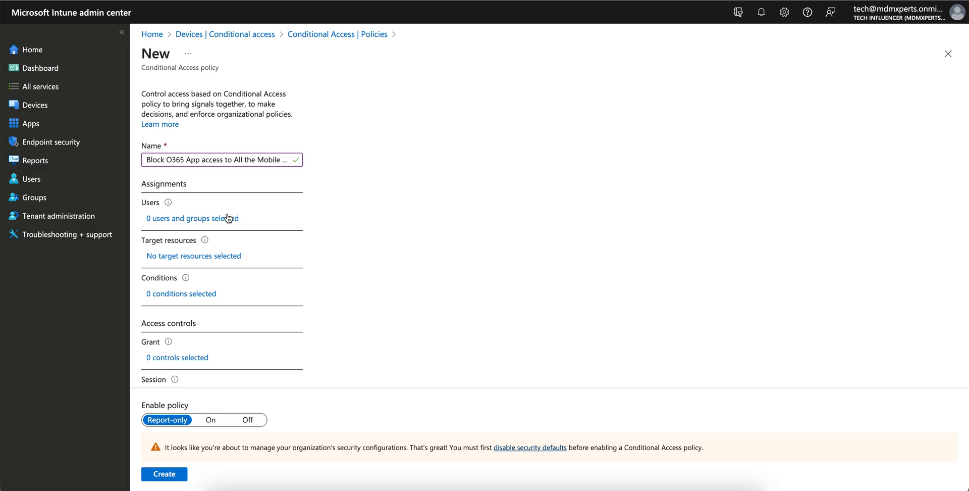
Assign the new policy to All users after briefly trying Select users and groups.
left_click(192, 218)
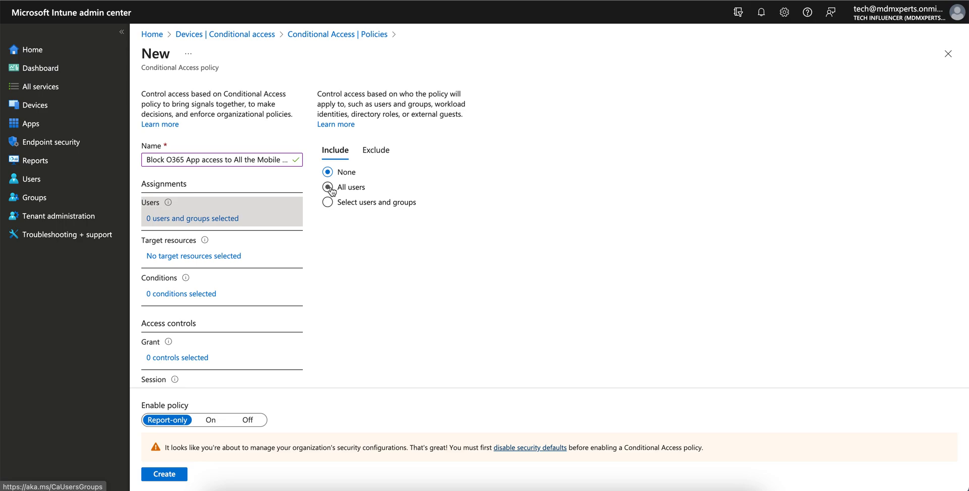
left_click(328, 202)
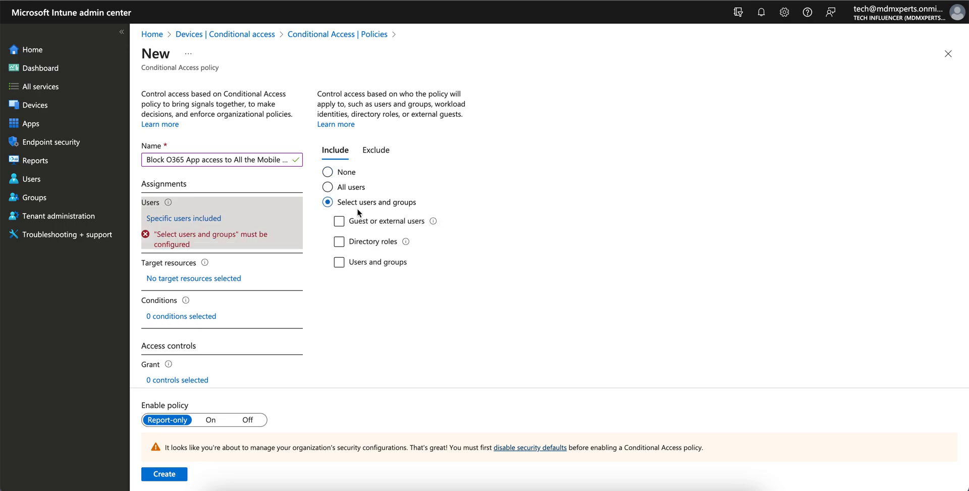
left_click(339, 261)
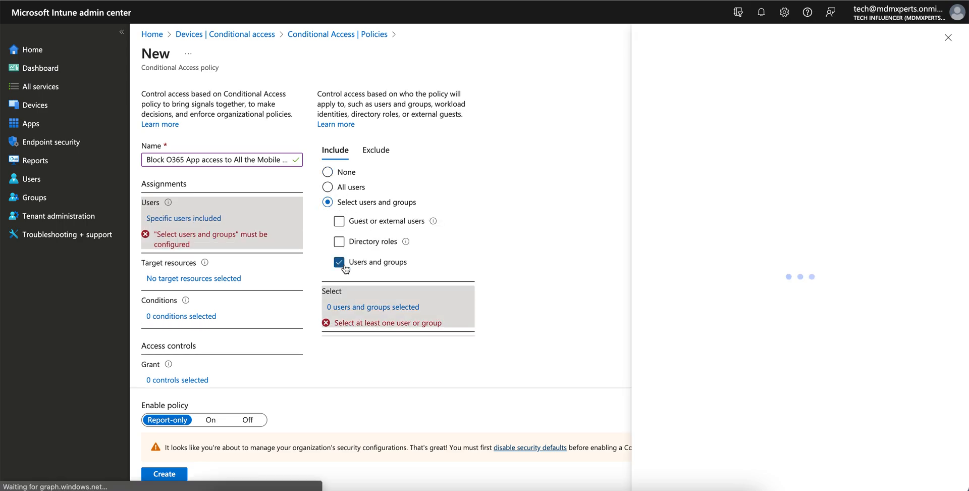
left_click(372, 307)
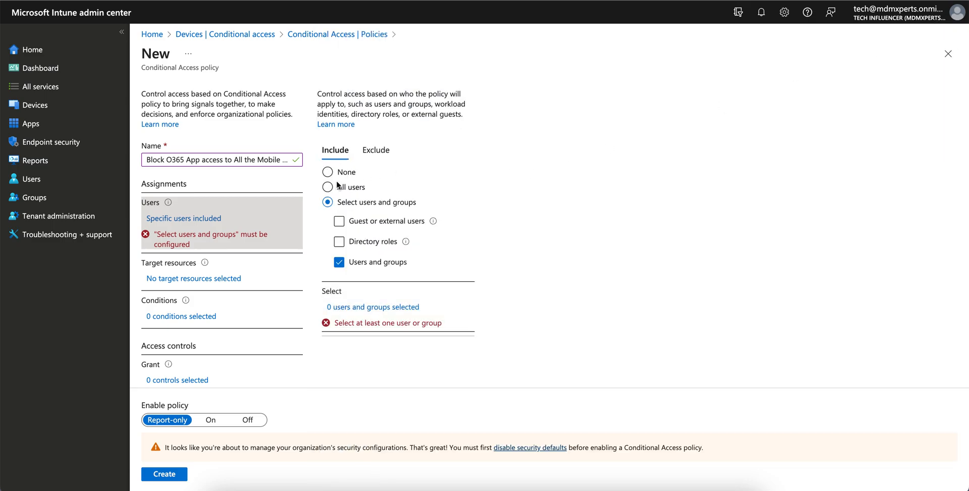
left_click(328, 187)
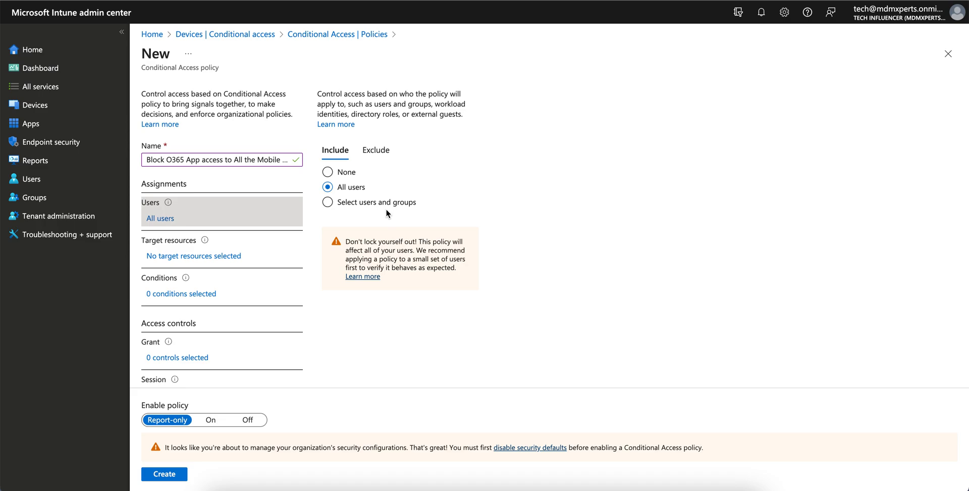
mouse_move(373, 210)
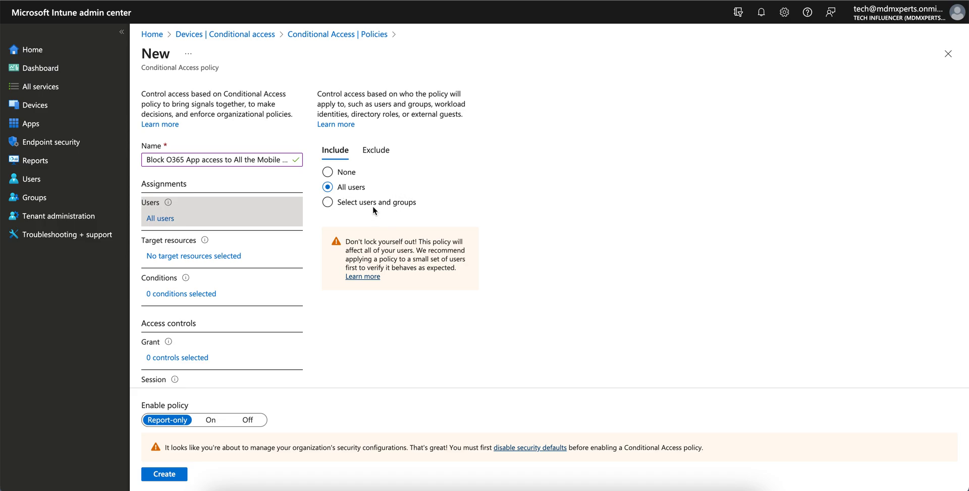
left_click(328, 202)
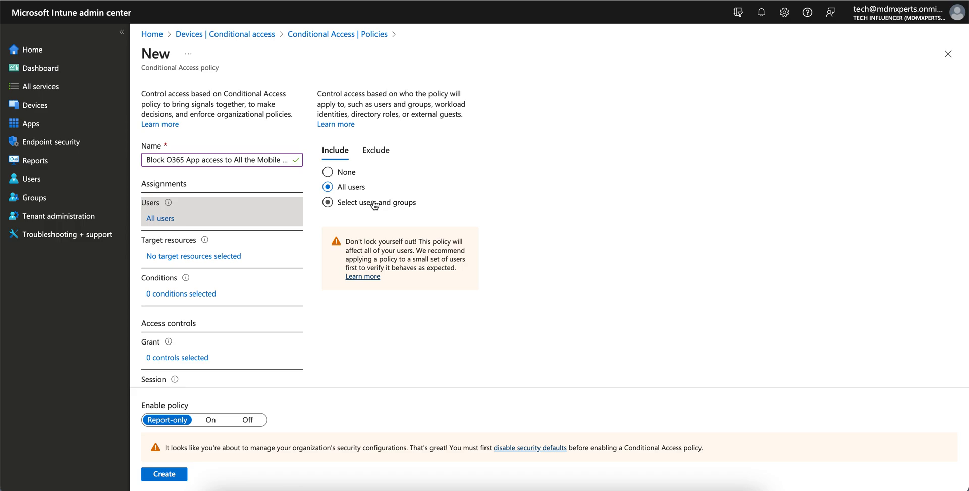
left_click(328, 187)
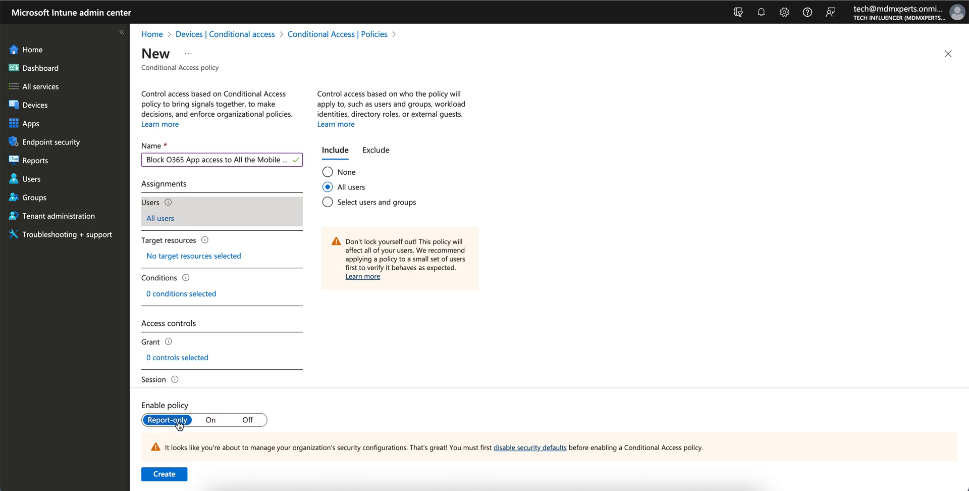
mouse_move(176, 429)
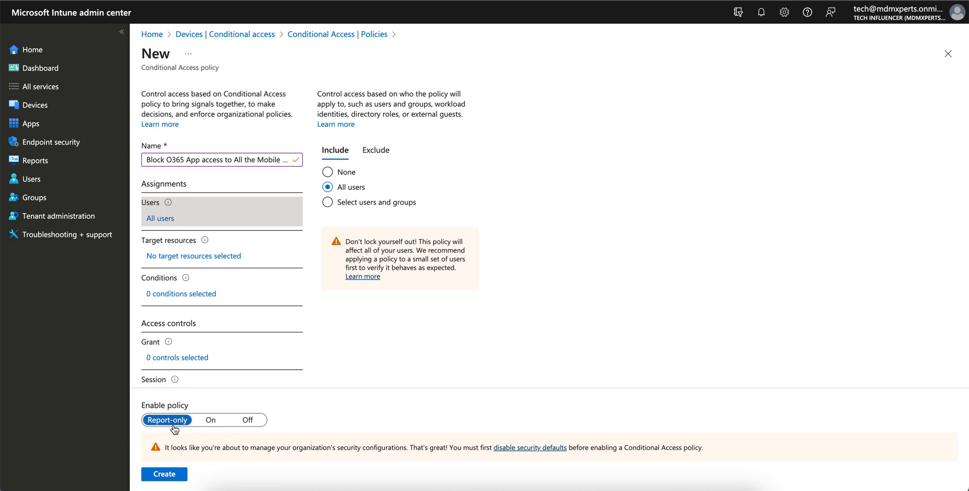
mouse_move(425, 176)
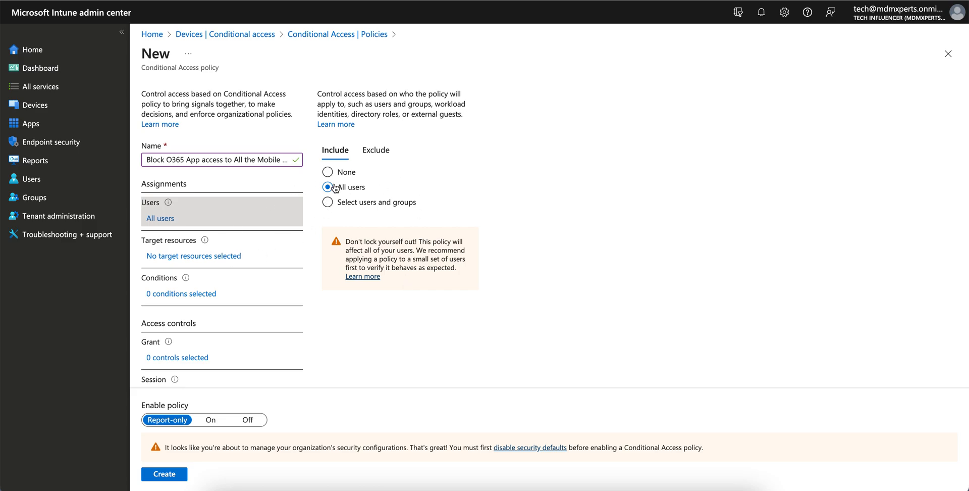
left_click(193, 256)
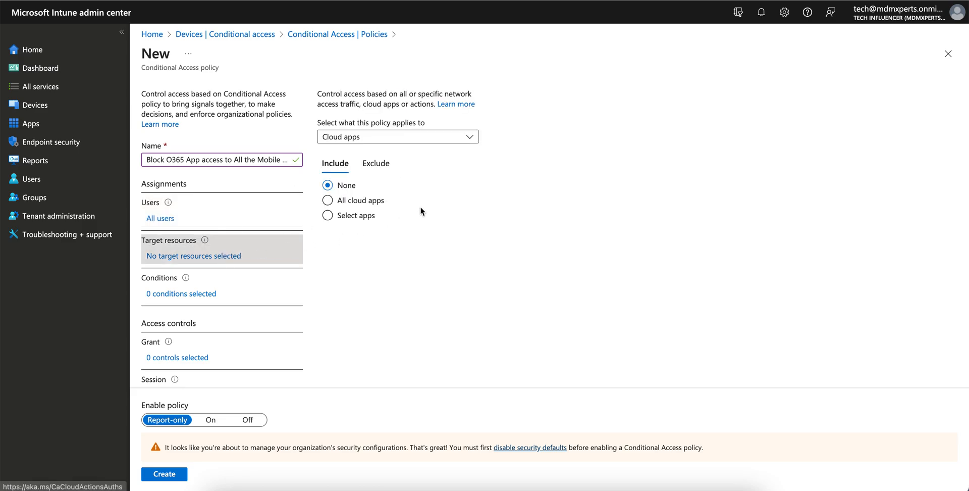
Try user actions and authentication context as targets, then return to Cloud apps.
left_click(397, 137)
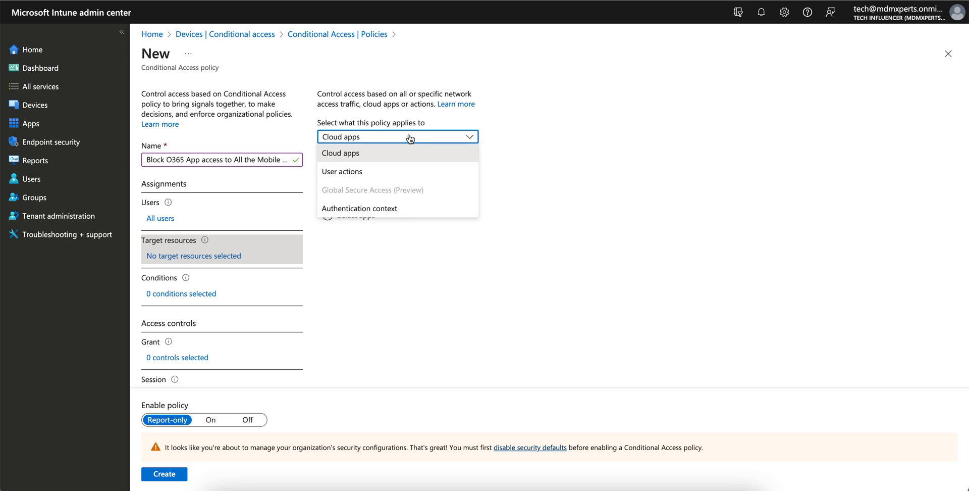
mouse_move(454, 143)
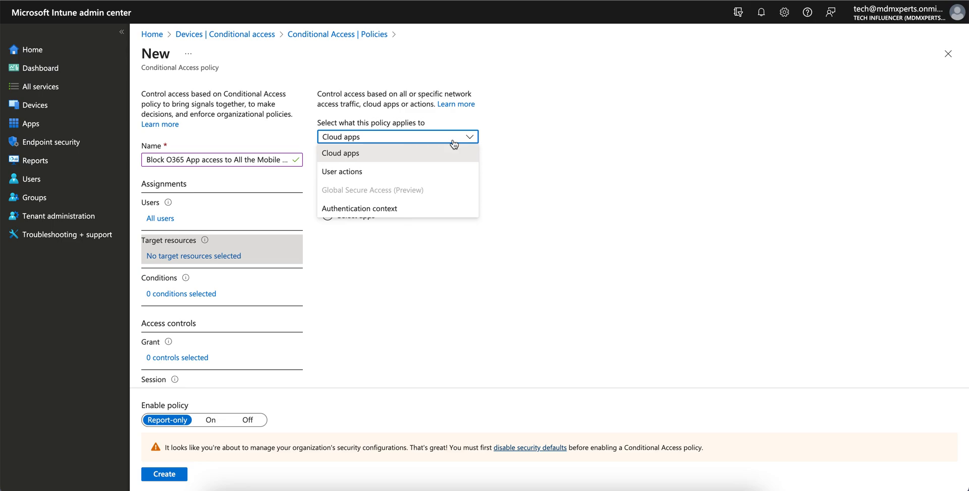
left_click(342, 172)
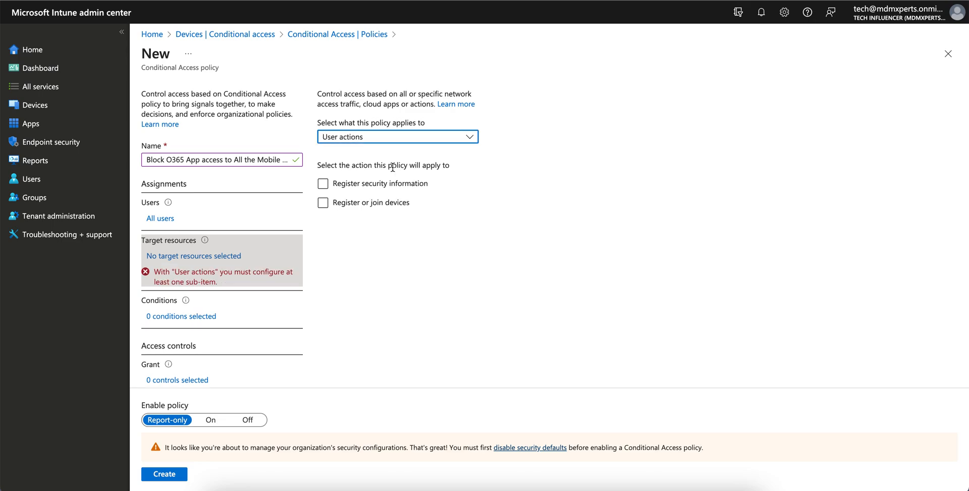
mouse_move(410, 153)
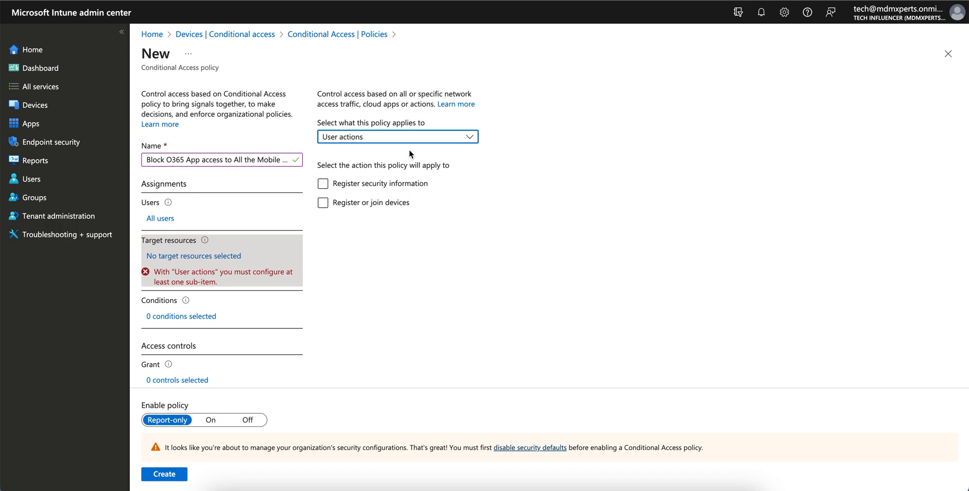
left_click(397, 137)
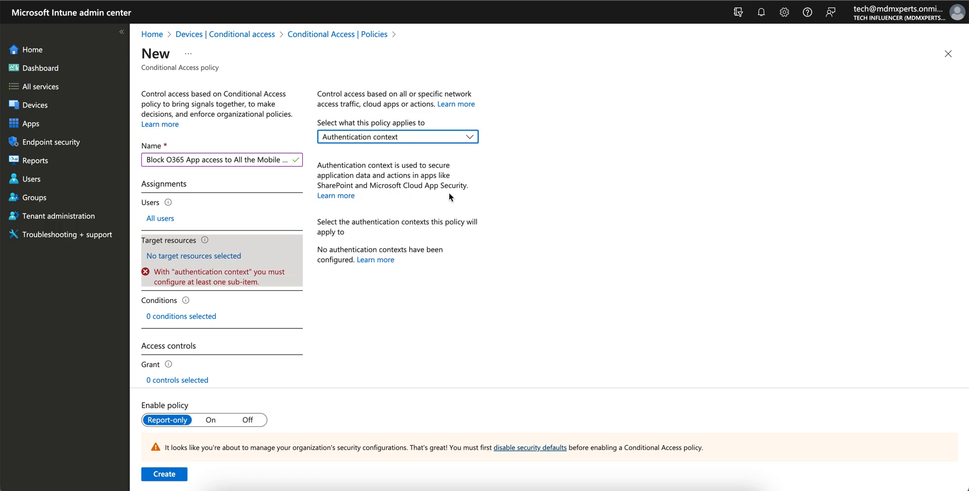
left_click(397, 136)
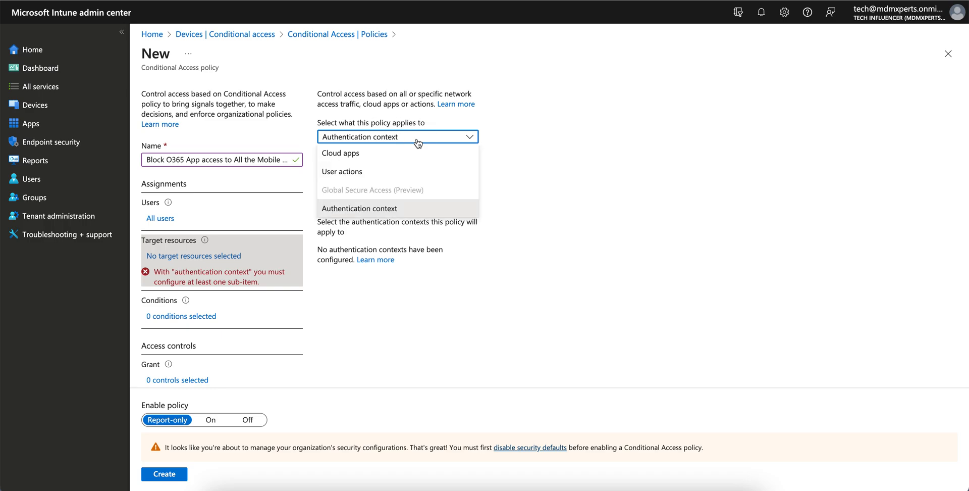
left_click(341, 153)
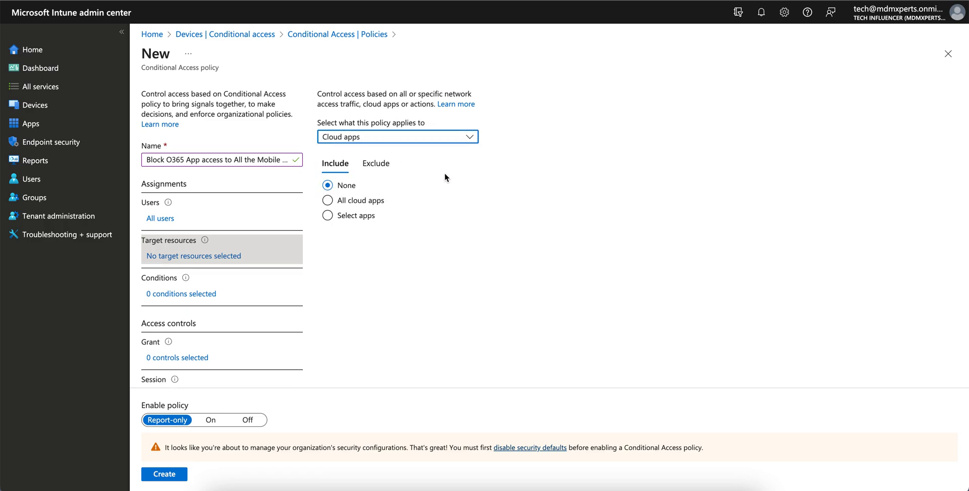
Include All cloud apps after browsing the Select apps picker without choosing any.
left_click(327, 215)
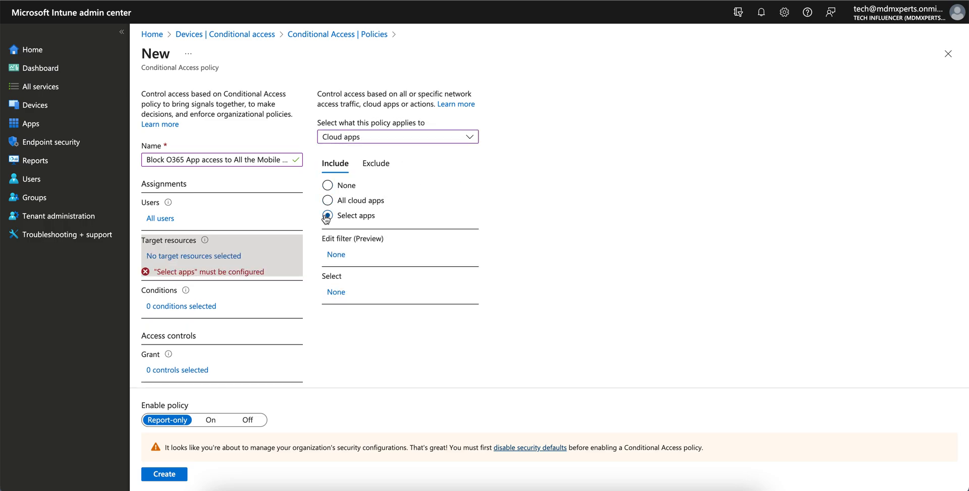
left_click(327, 215)
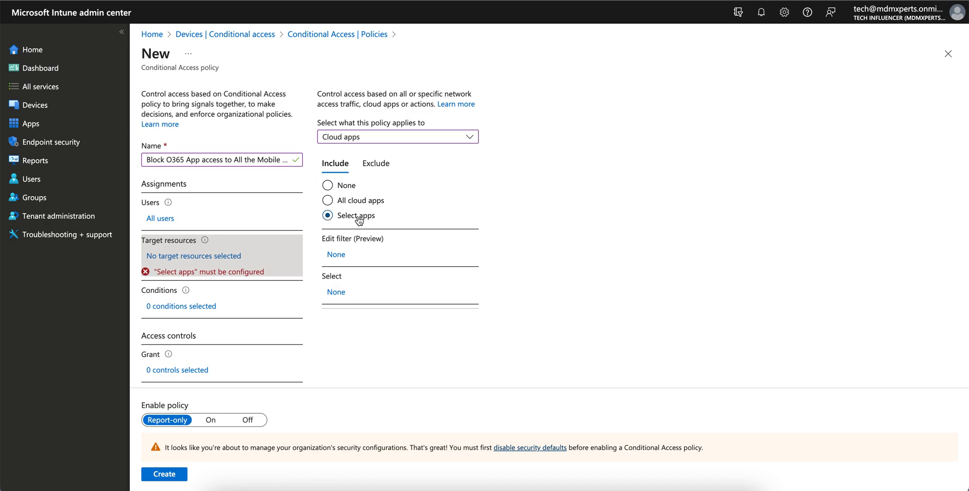
mouse_move(328, 199)
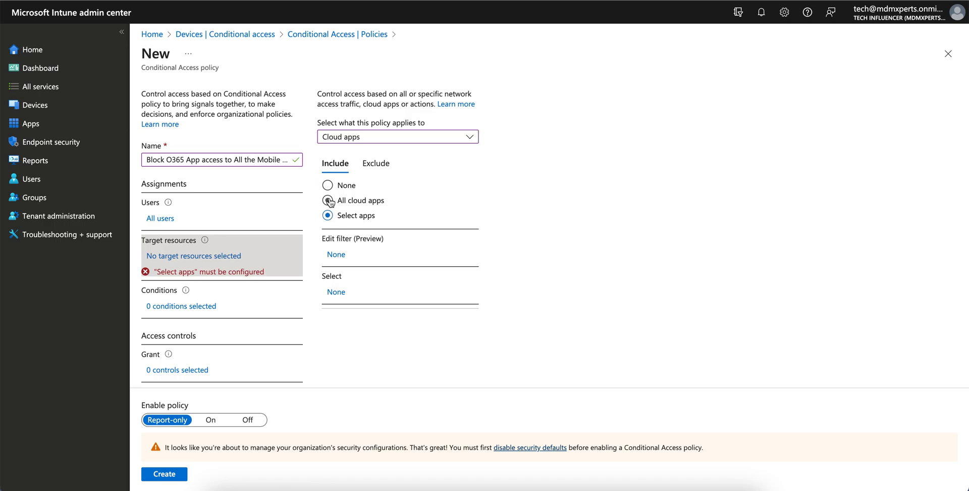
left_click(327, 199)
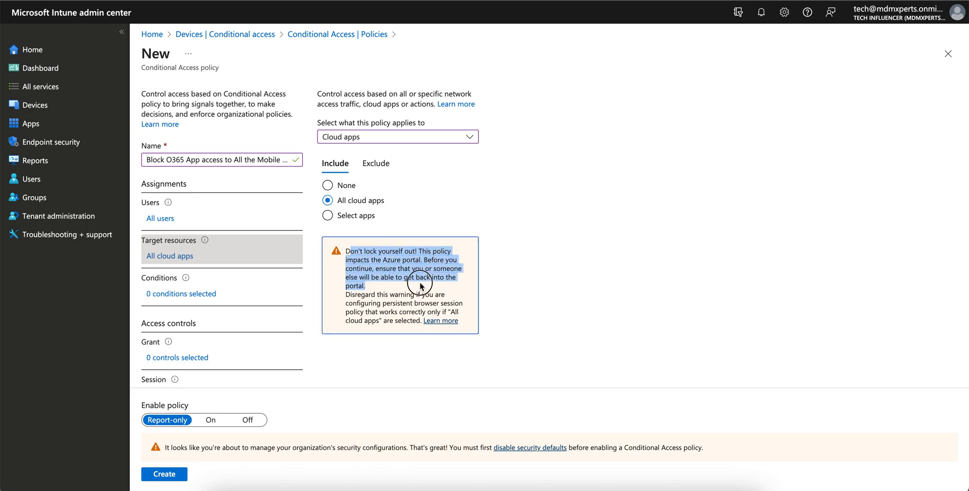
left_click(327, 215)
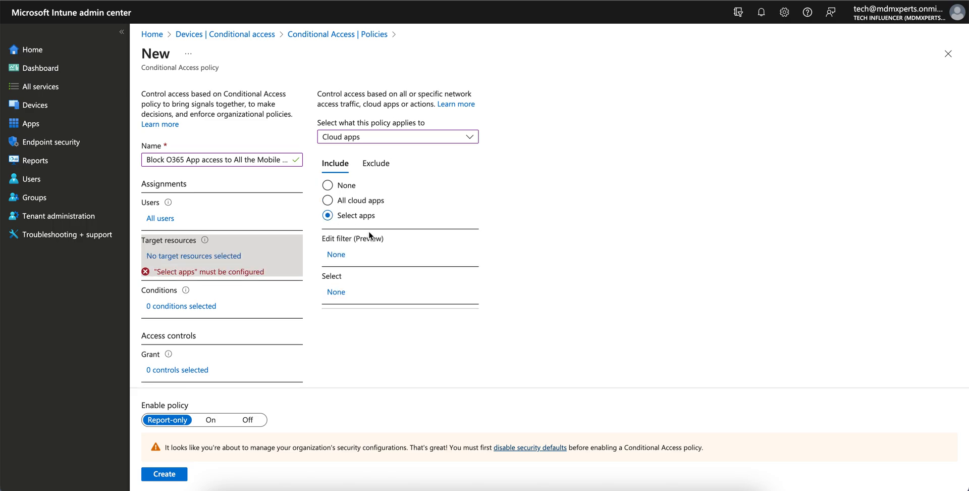
left_click(335, 254)
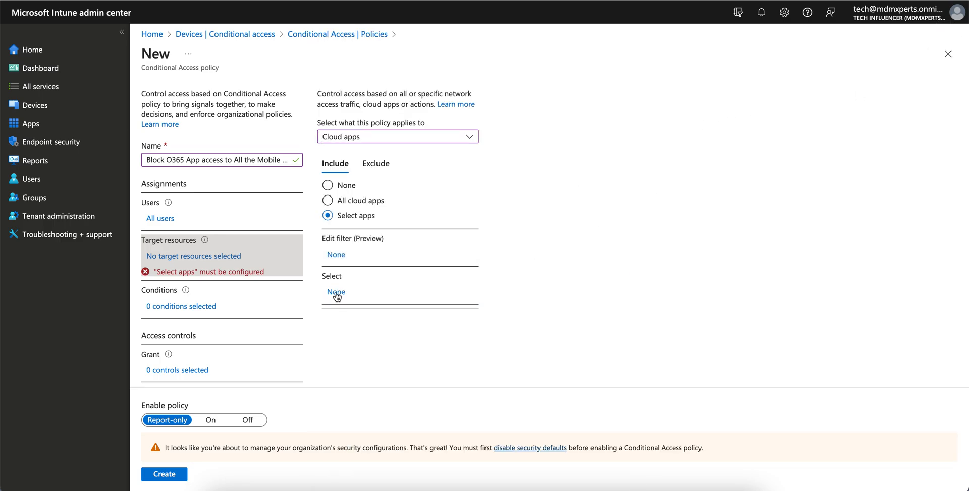
left_click(336, 291)
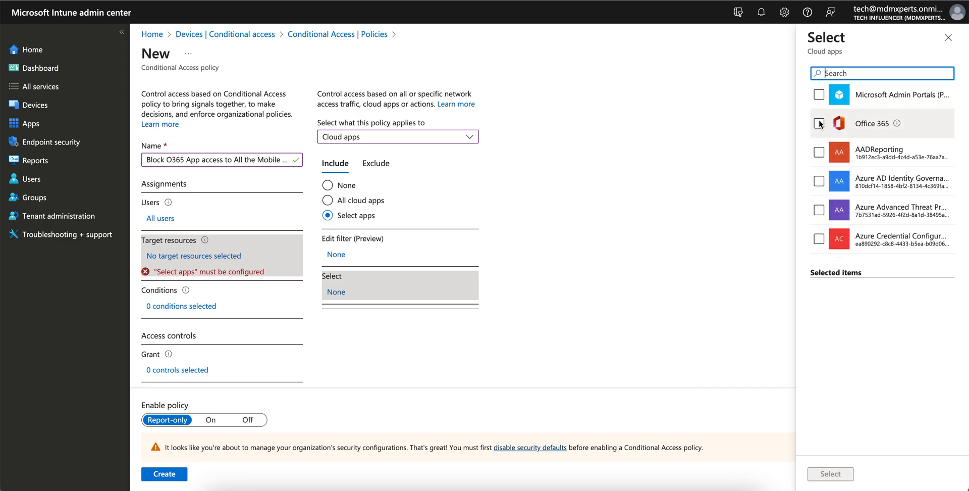
scroll("down", 3)
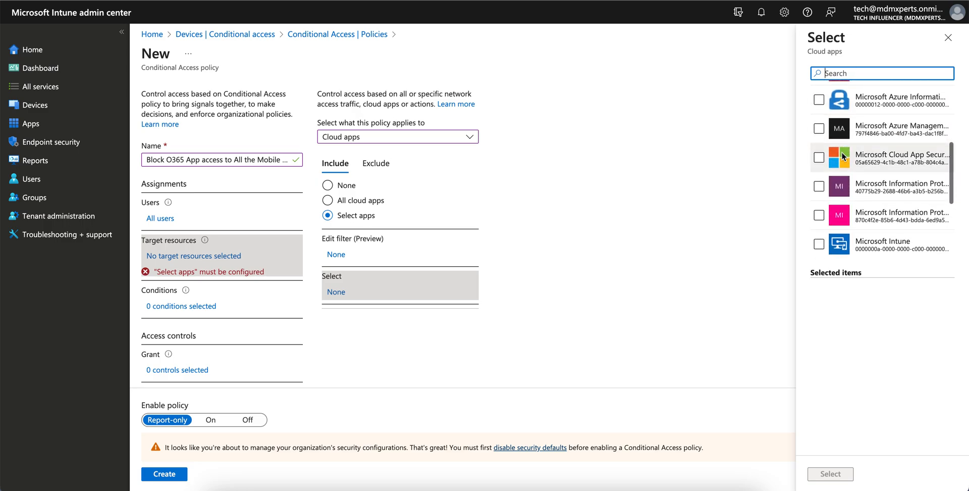
scroll("down", 3)
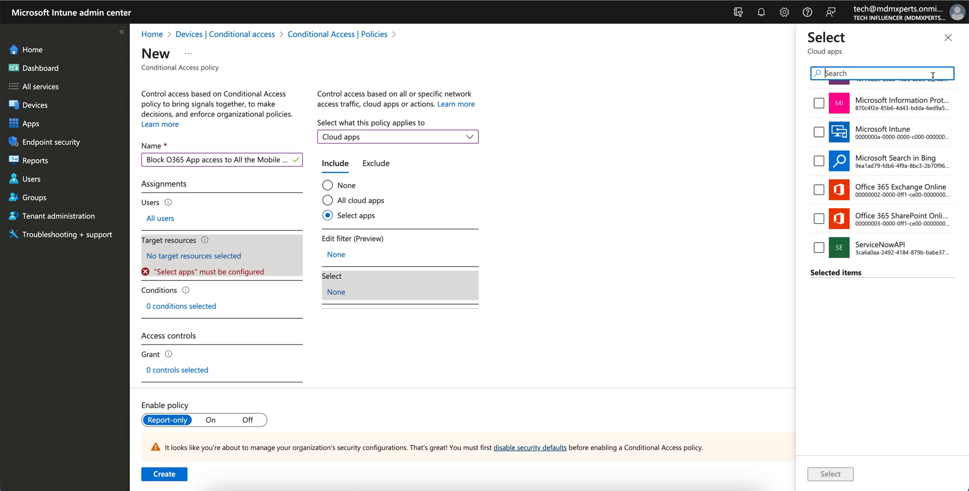
left_click(948, 37)
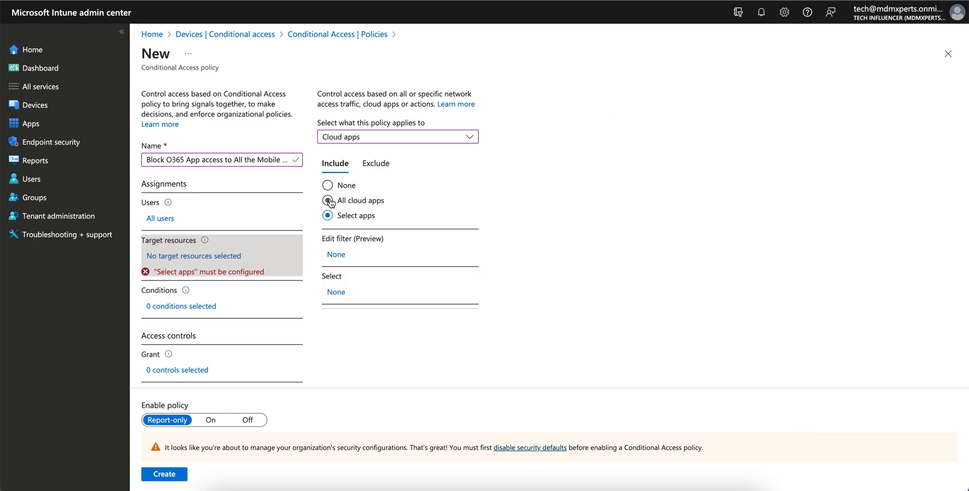
left_click(328, 199)
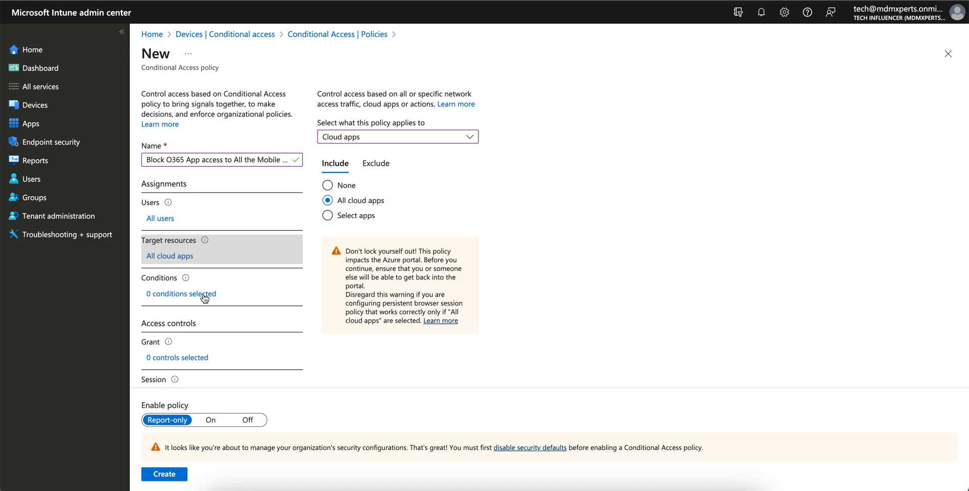
left_click(180, 292)
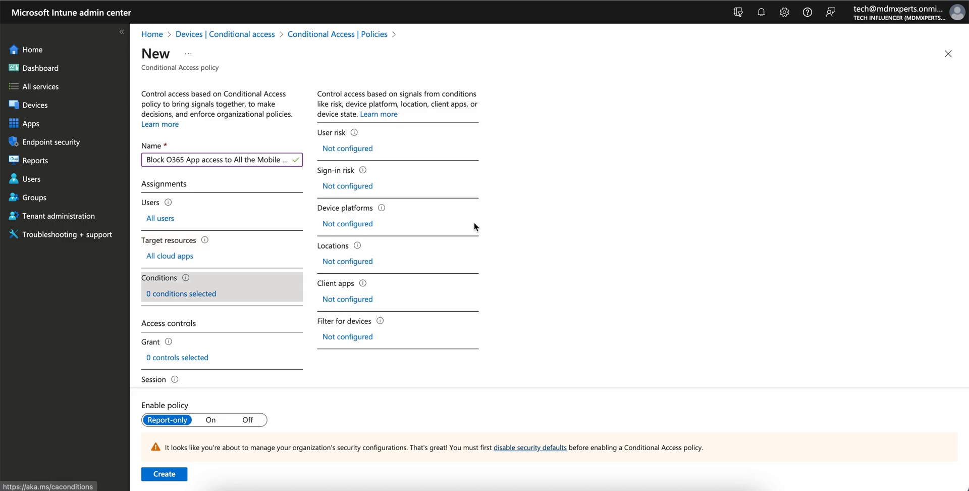
Restrict the Device platforms condition to Android, iOS and Windows Phone.
scroll("down", 3)
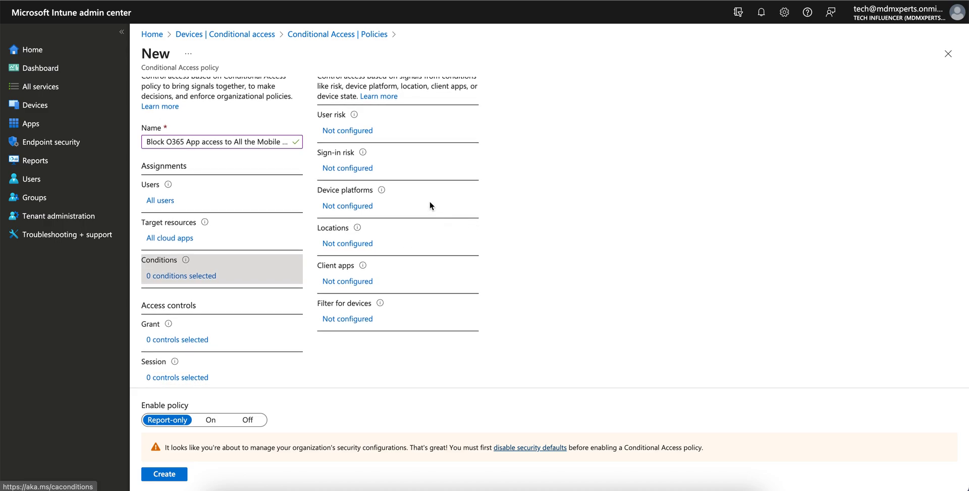
left_click(347, 205)
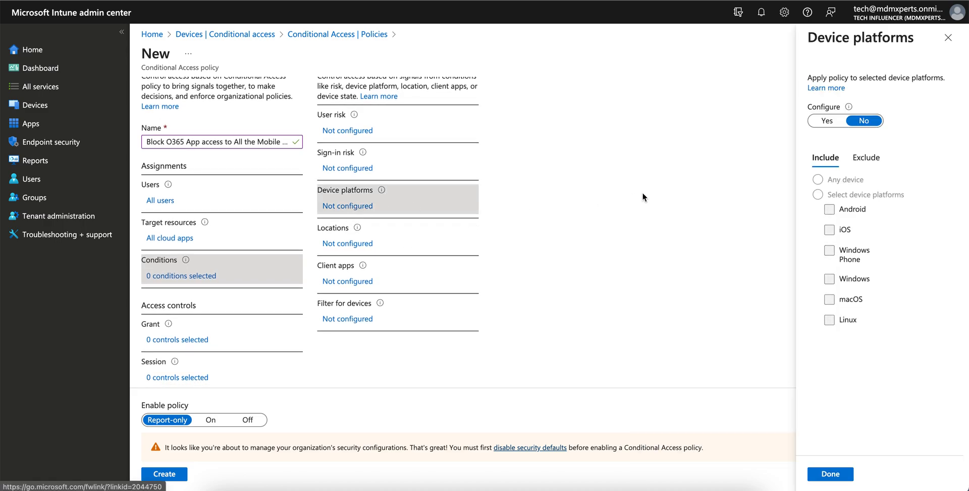
mouse_move(813, 197)
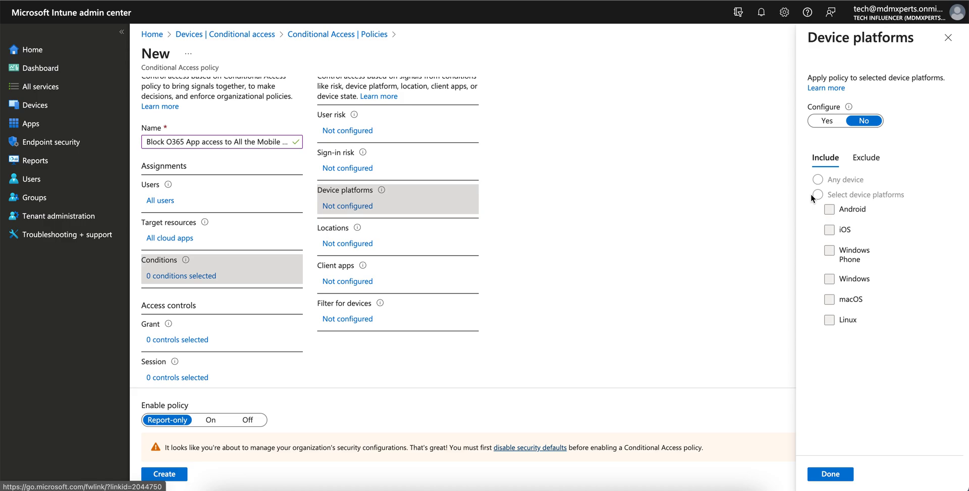
left_click(826, 120)
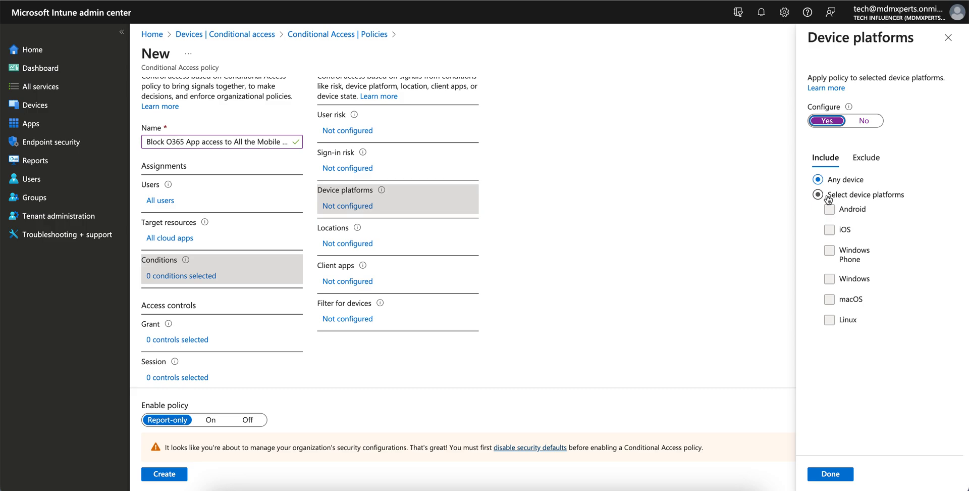
left_click(817, 180)
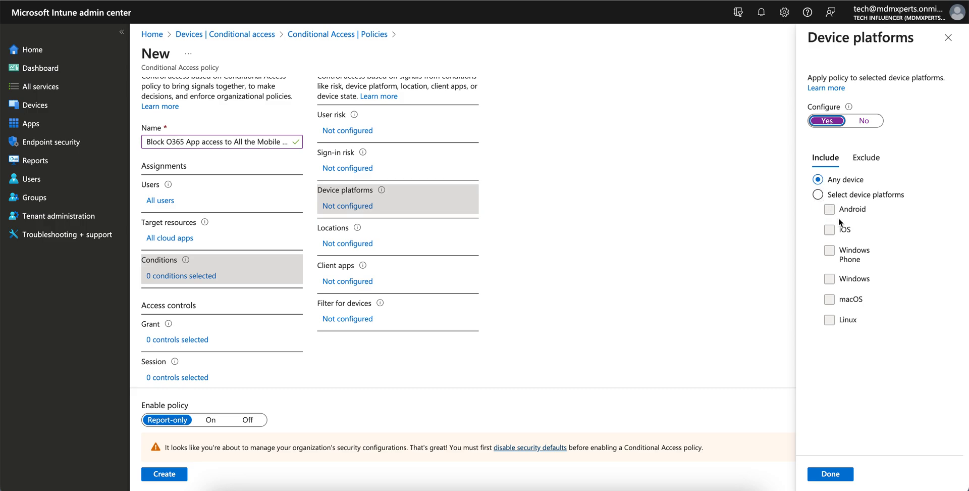
left_click(818, 194)
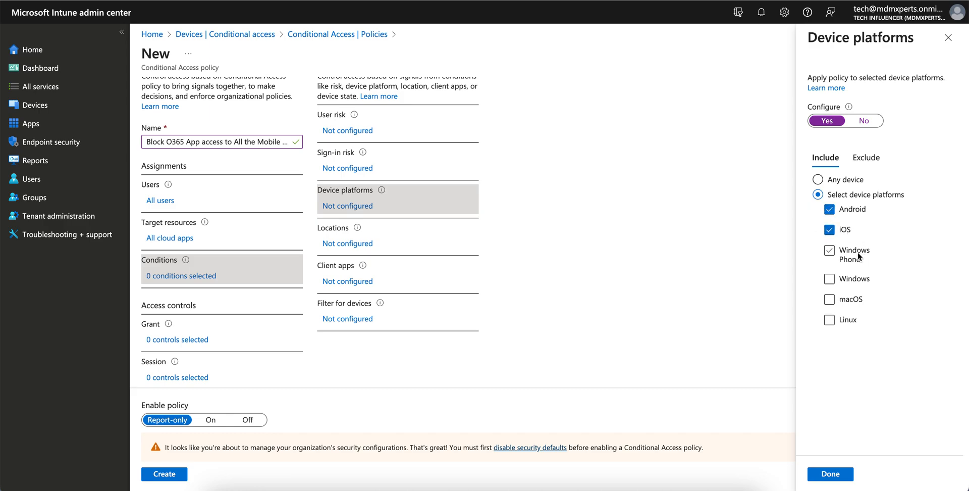
left_click(829, 250)
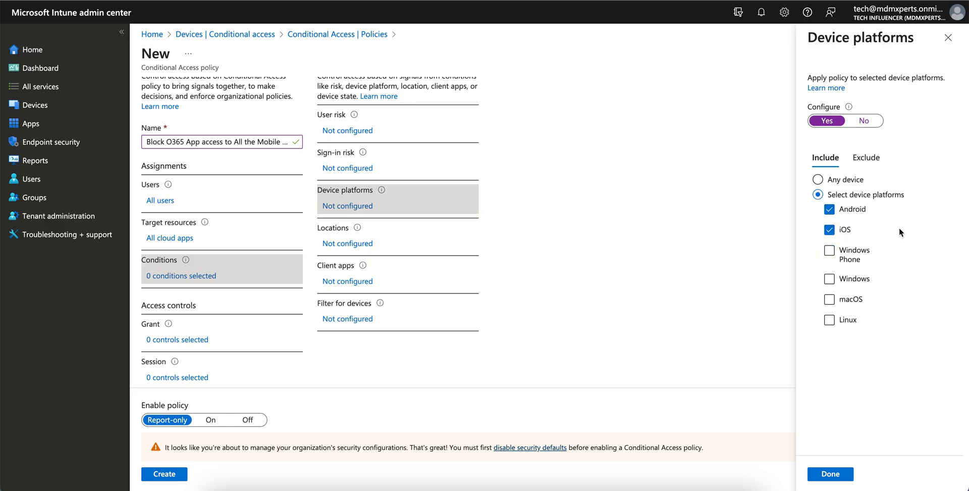
left_click(829, 250)
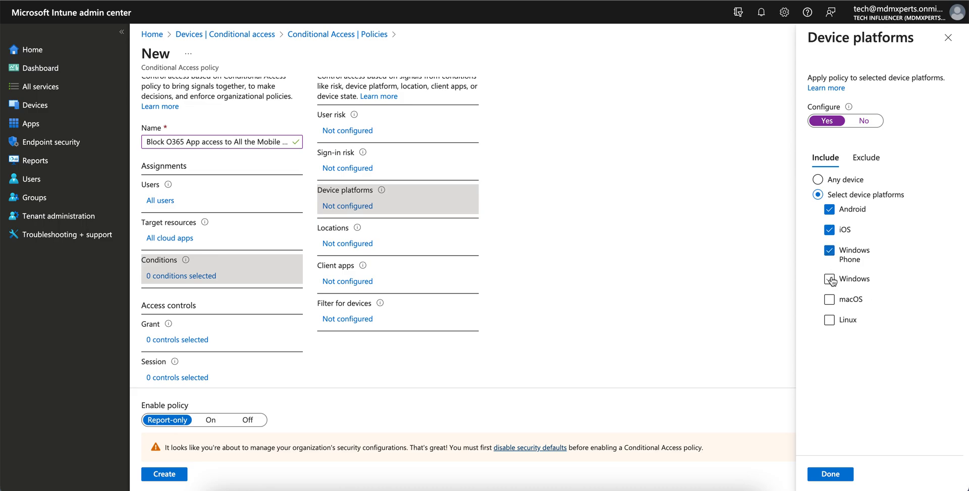
left_click(830, 474)
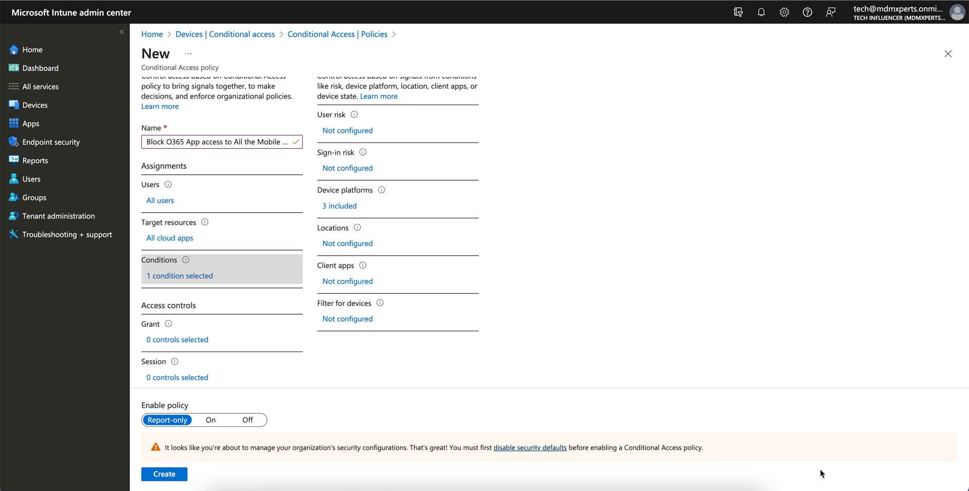
mouse_move(347, 243)
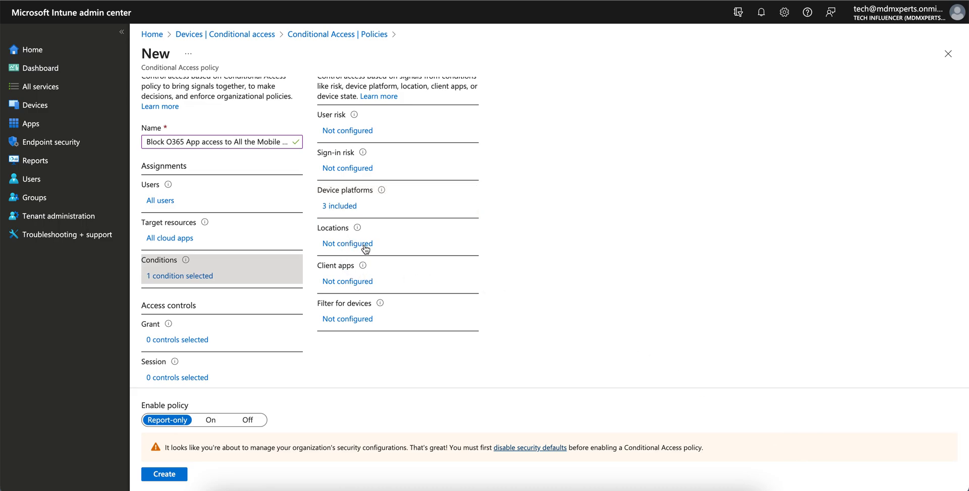
Enable Client apps covering browser, mobile/desktop, Exchange ActiveSync and other clients.
left_click(347, 280)
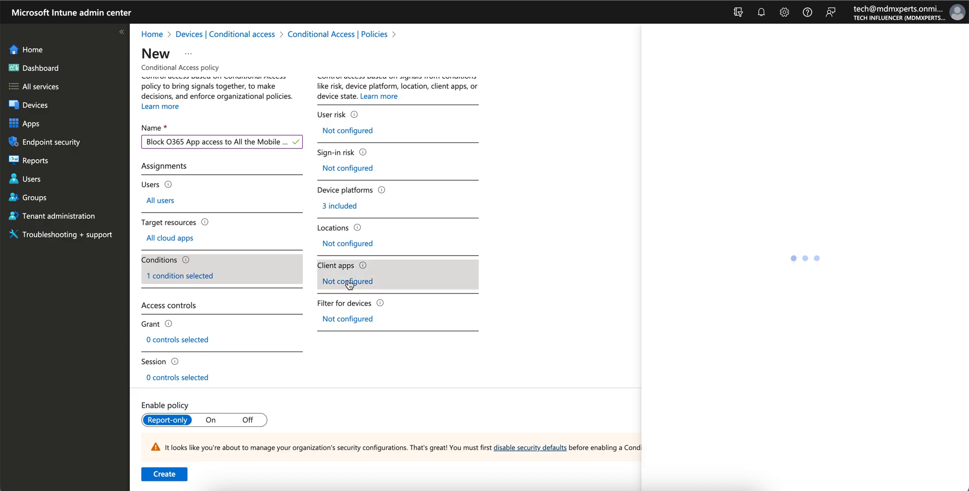
left_click(347, 280)
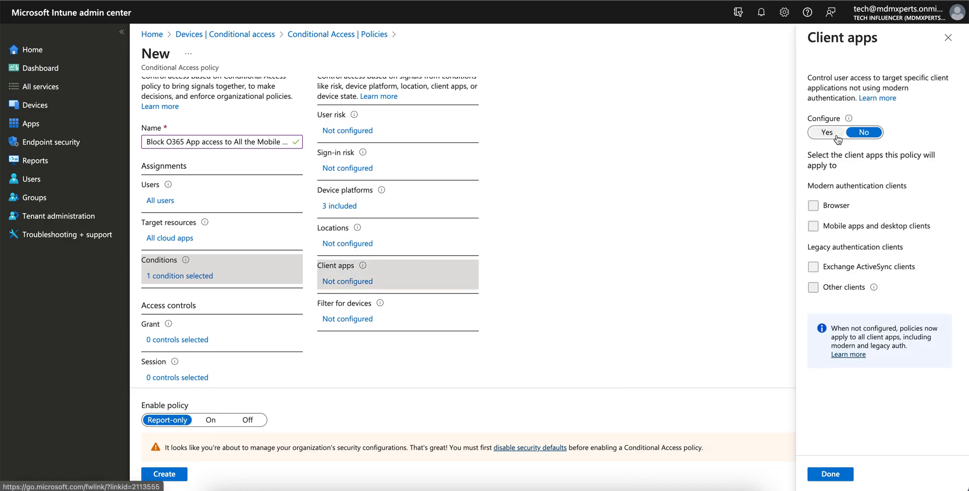
left_click(827, 132)
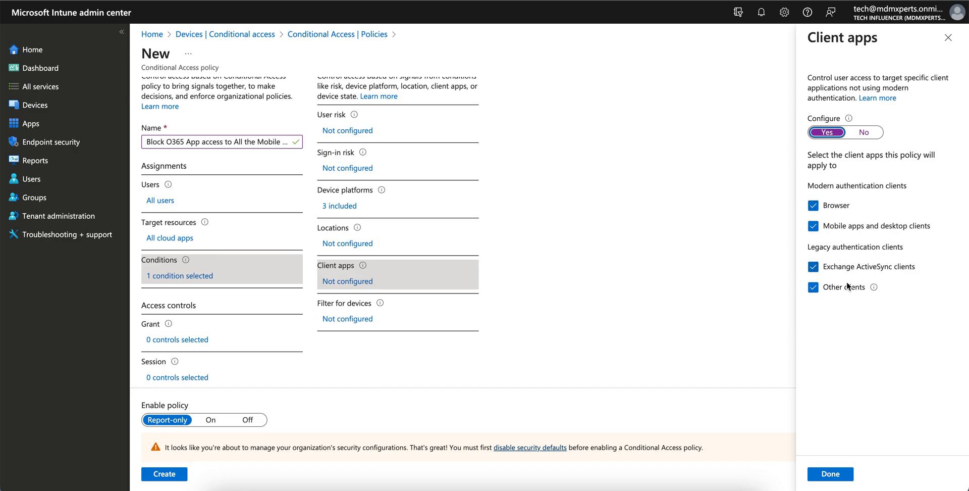
mouse_move(812, 394)
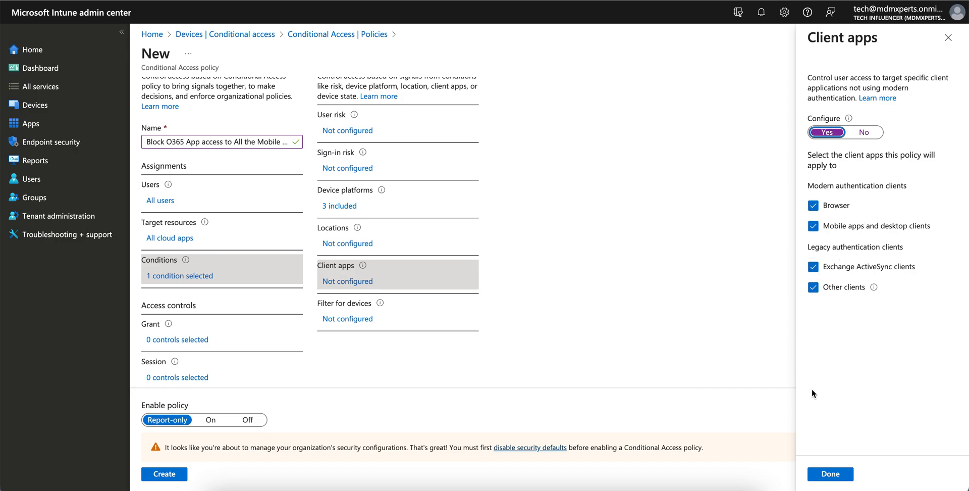
left_click(830, 474)
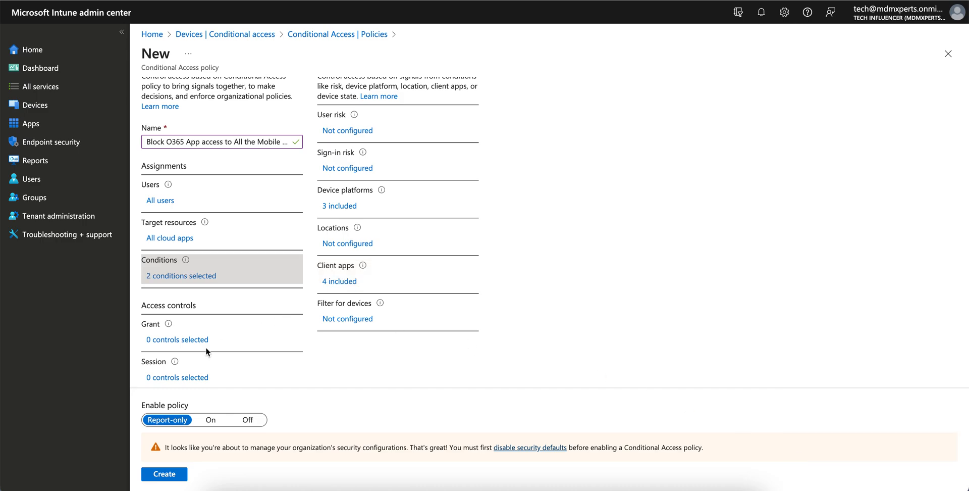
left_click(176, 340)
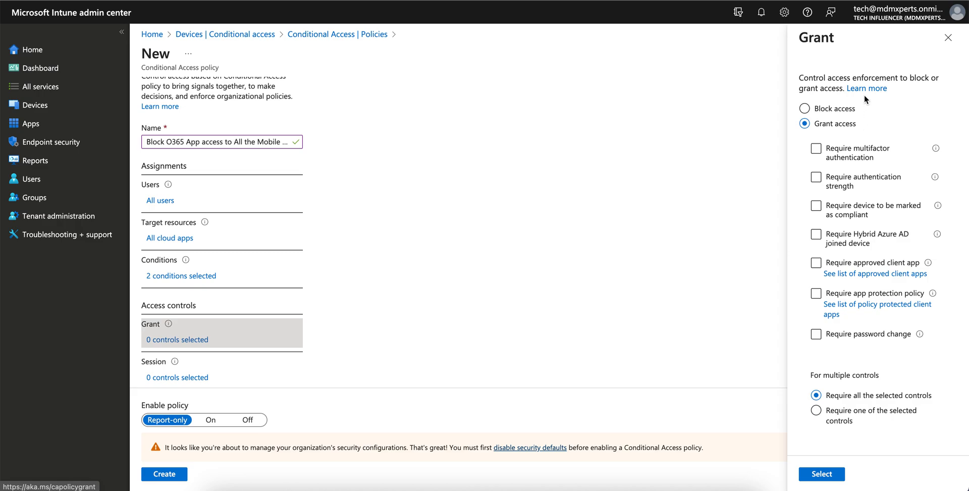
mouse_move(873, 117)
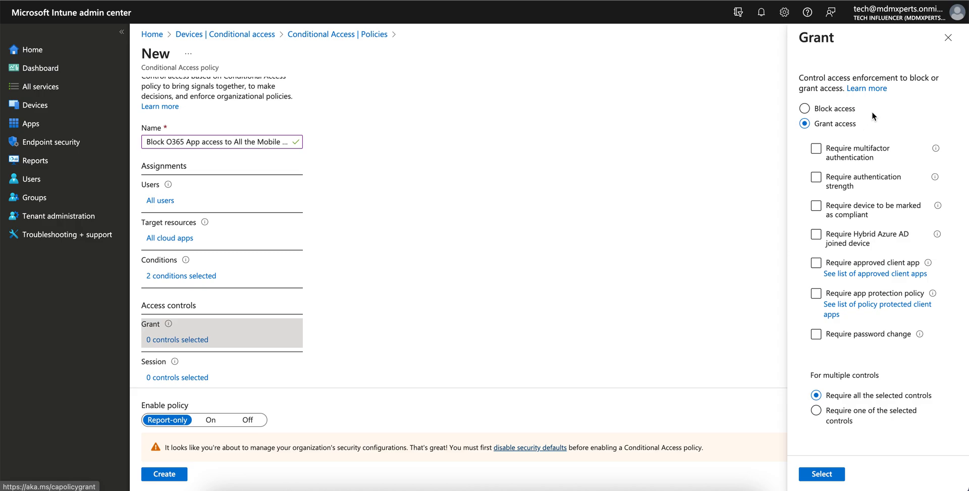
Set the policy's grant control to Block access, then reopen Grant to review it.
left_click(804, 108)
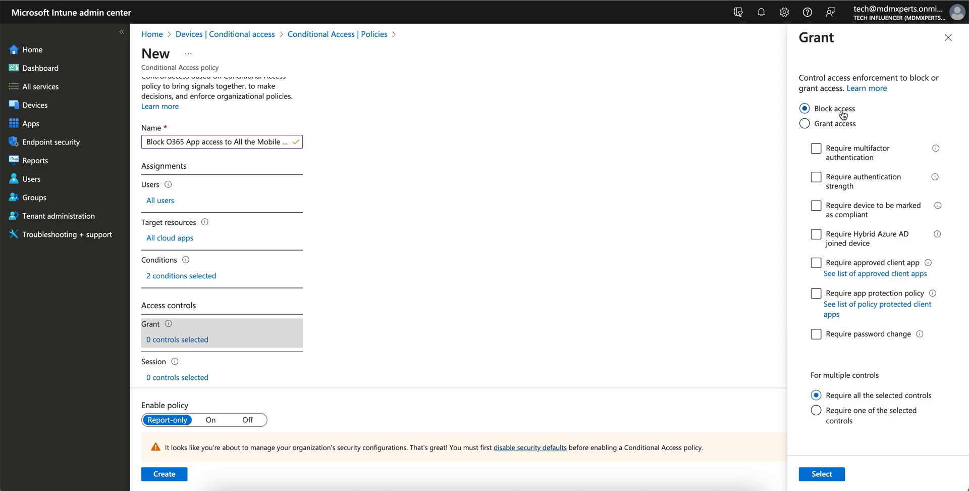
mouse_move(870, 113)
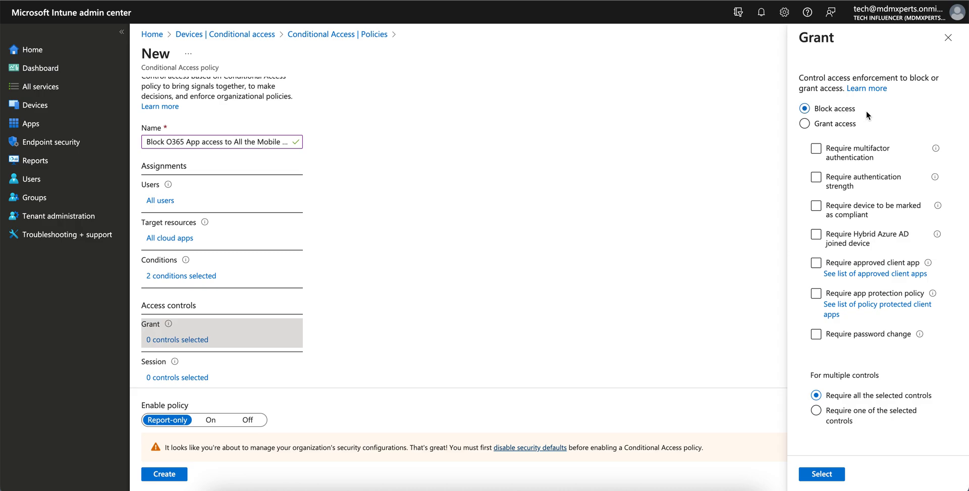
mouse_move(855, 303)
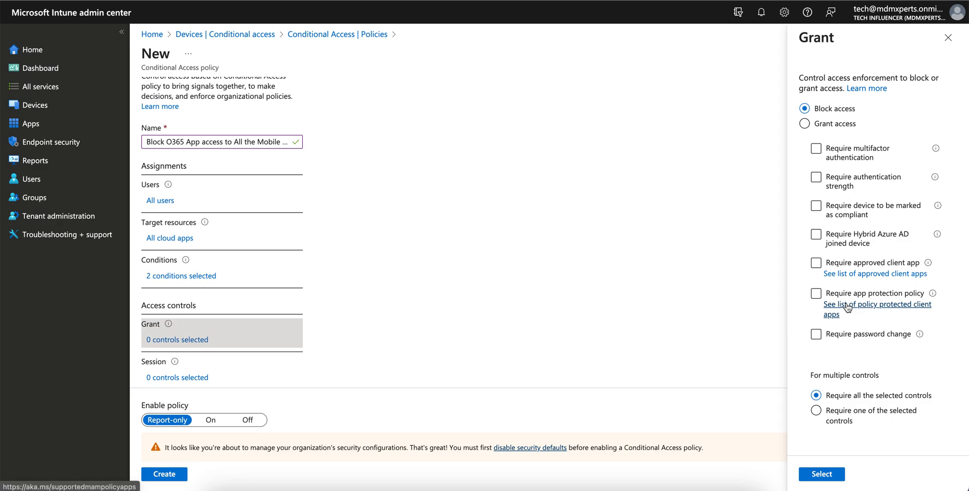
mouse_move(878, 123)
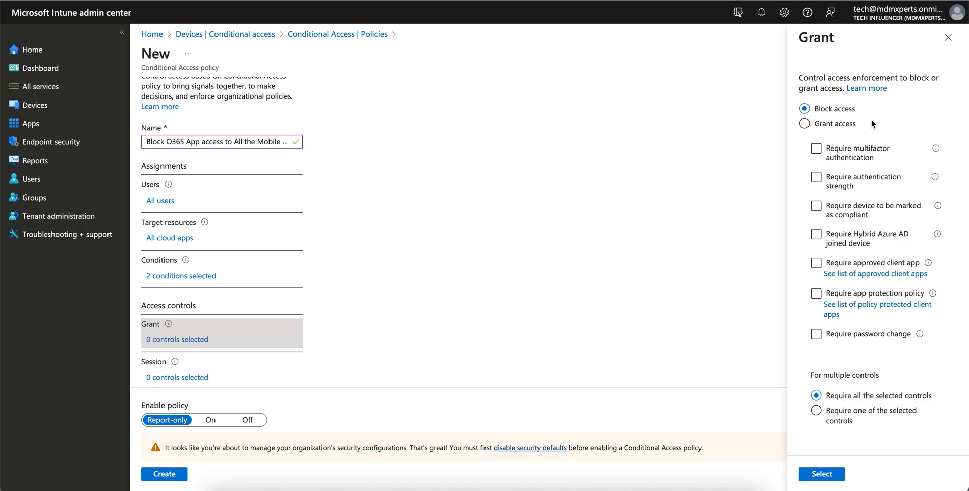
mouse_move(238, 196)
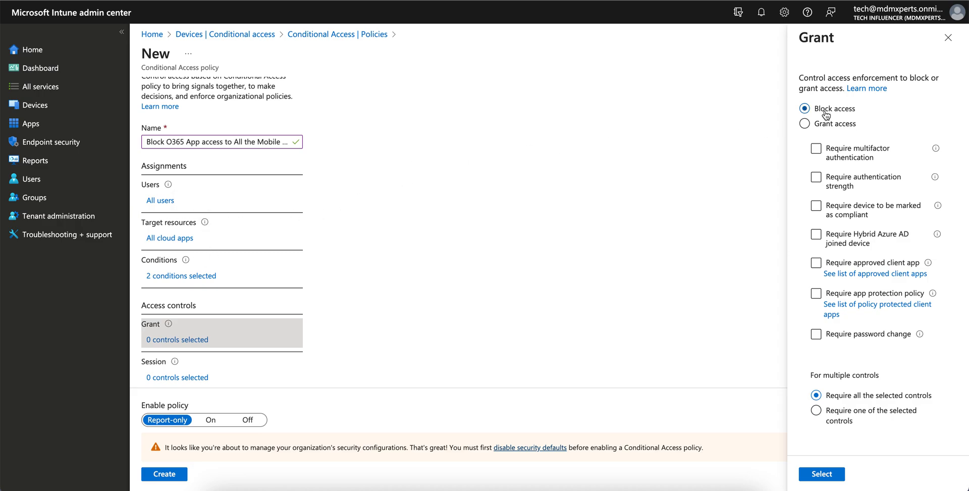
mouse_move(876, 103)
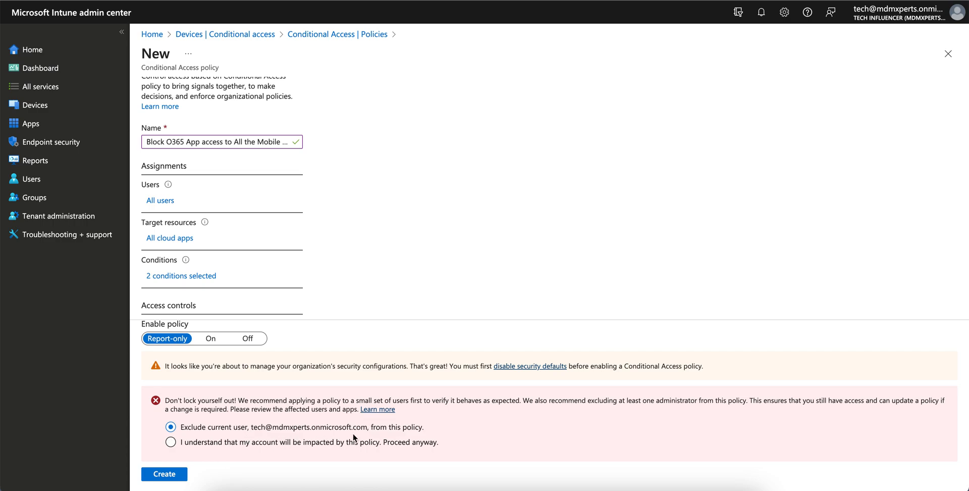
mouse_move(241, 436)
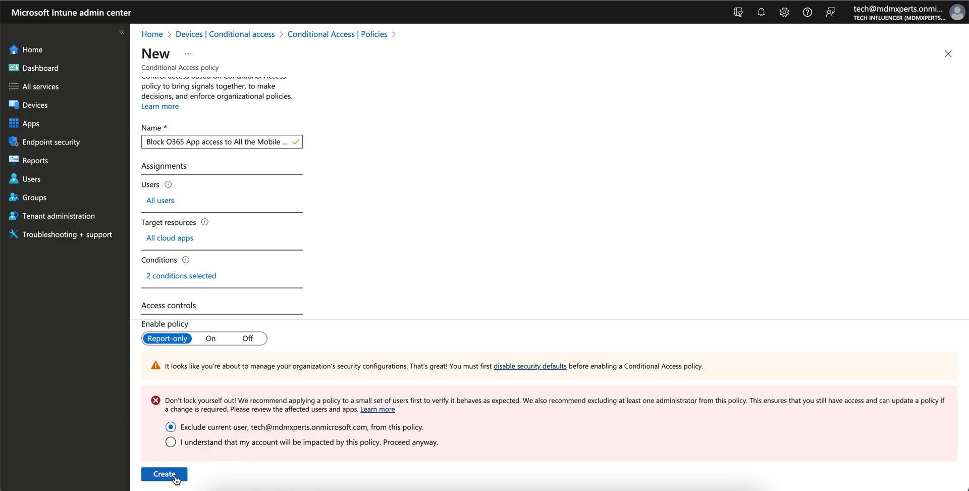
mouse_move(190, 288)
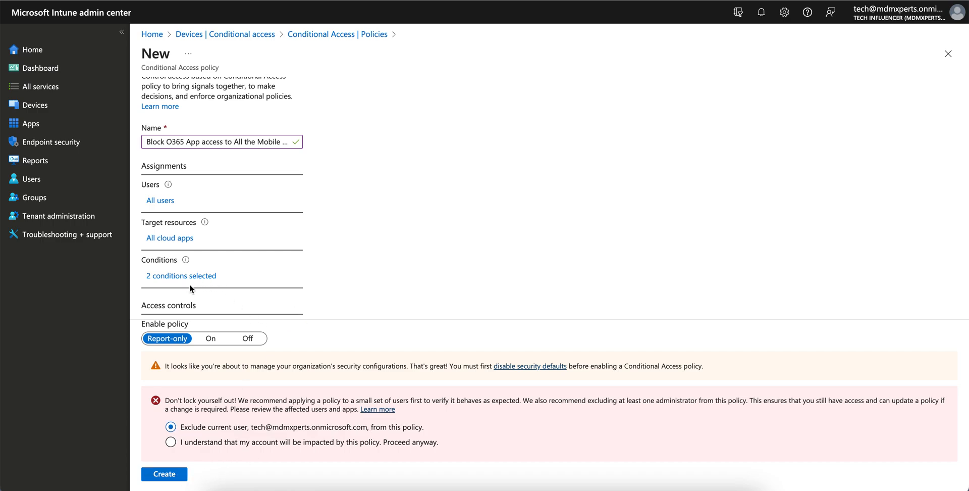
left_click(166, 246)
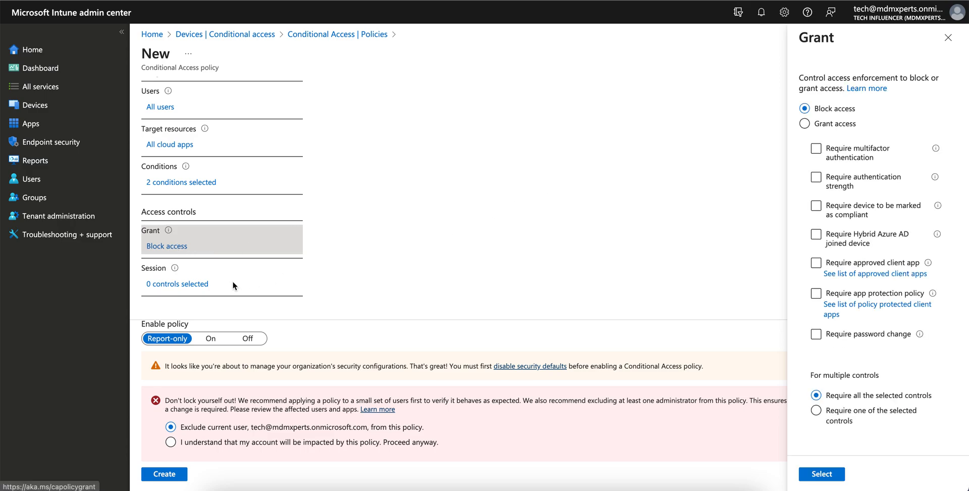
Review session controls and user assignment, then create the policy in report-only mode.
left_click(177, 283)
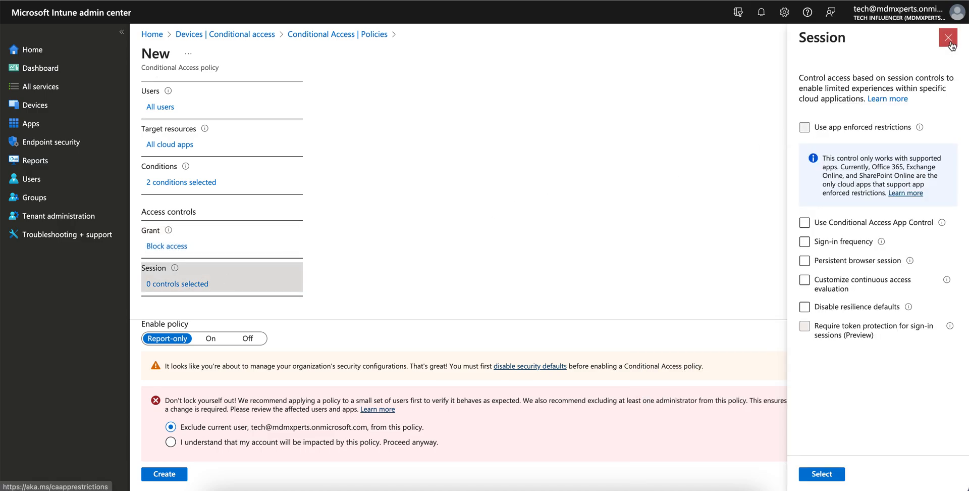
left_click(948, 37)
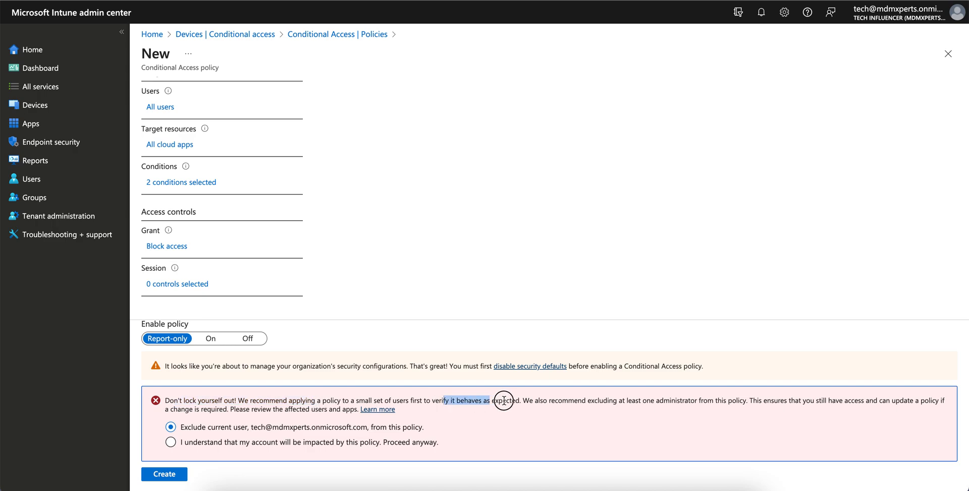
left_click(160, 107)
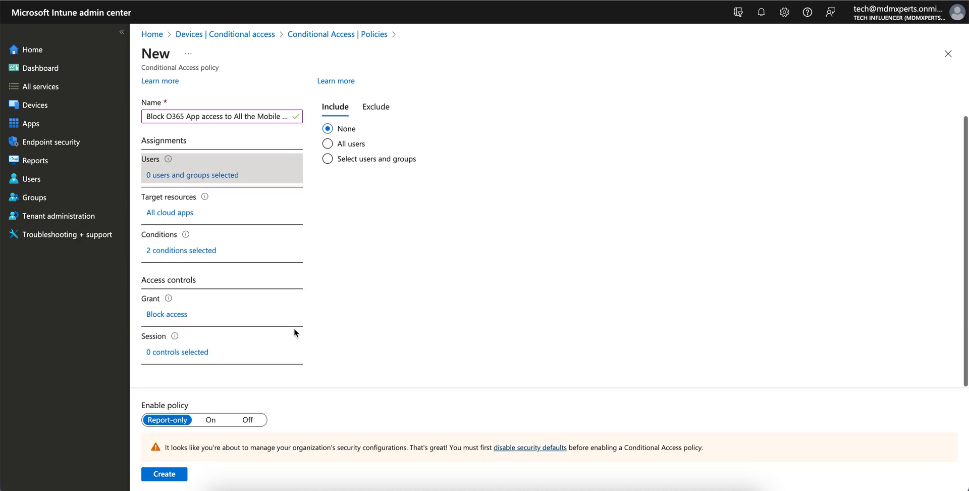
mouse_move(164, 473)
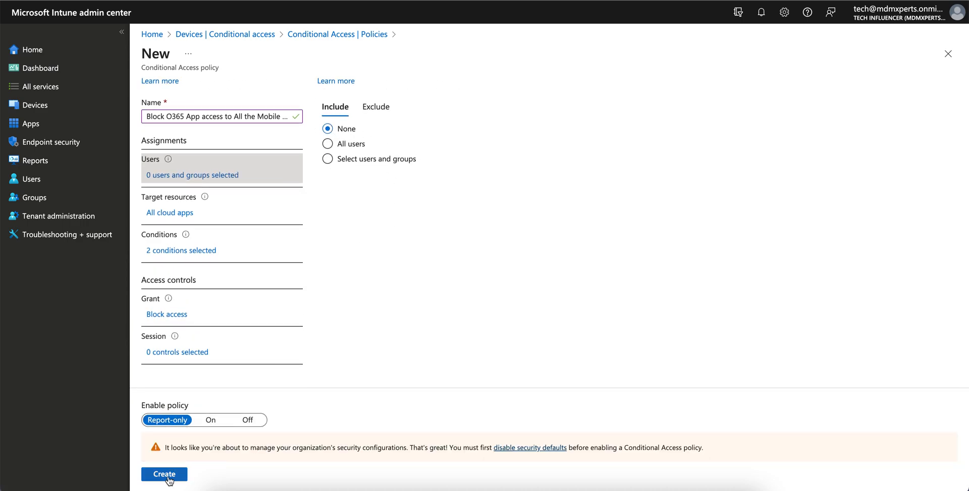
left_click(164, 474)
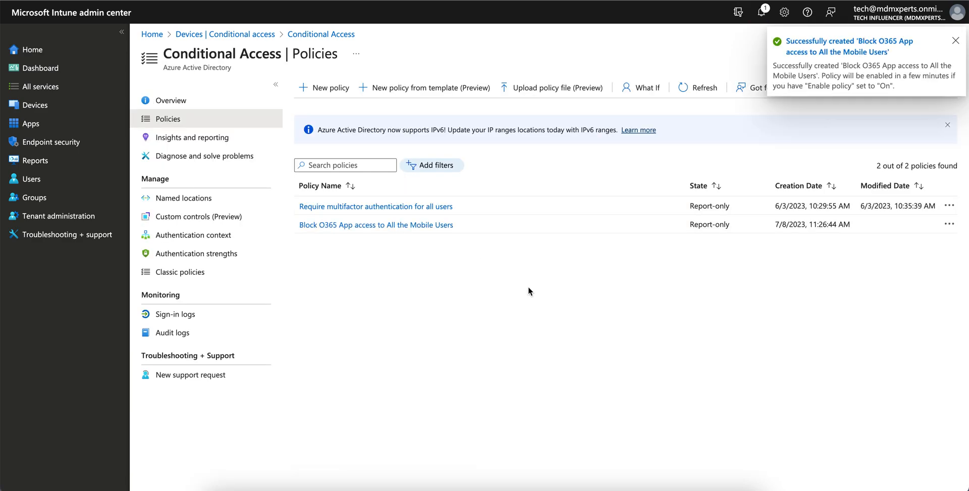
mouse_move(605, 103)
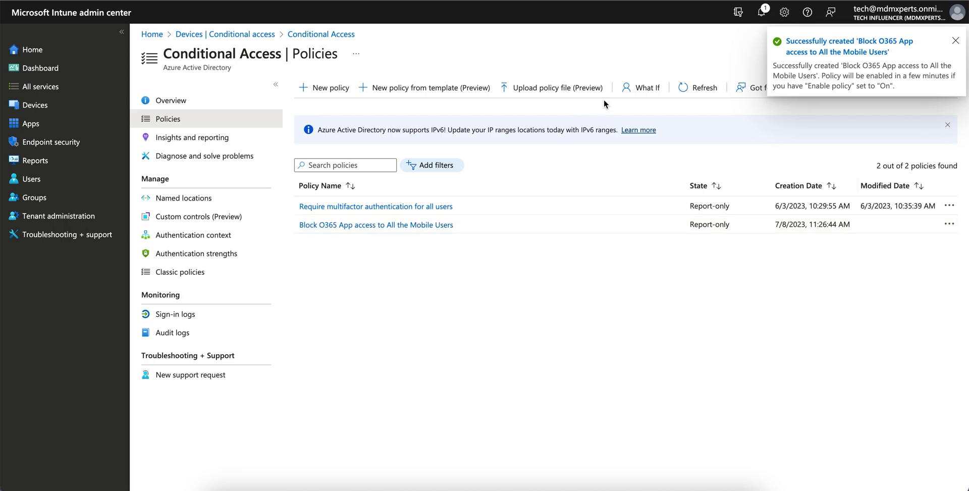
mouse_move(464, 247)
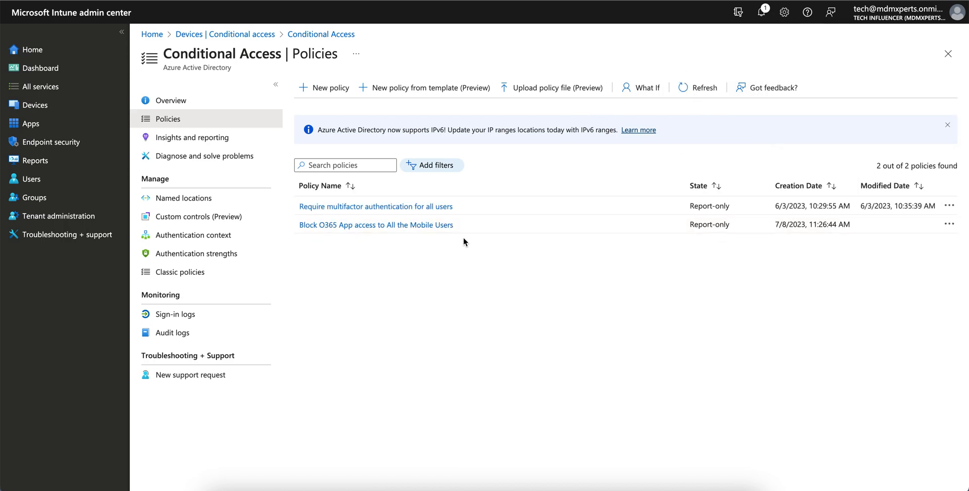
mouse_move(398, 253)
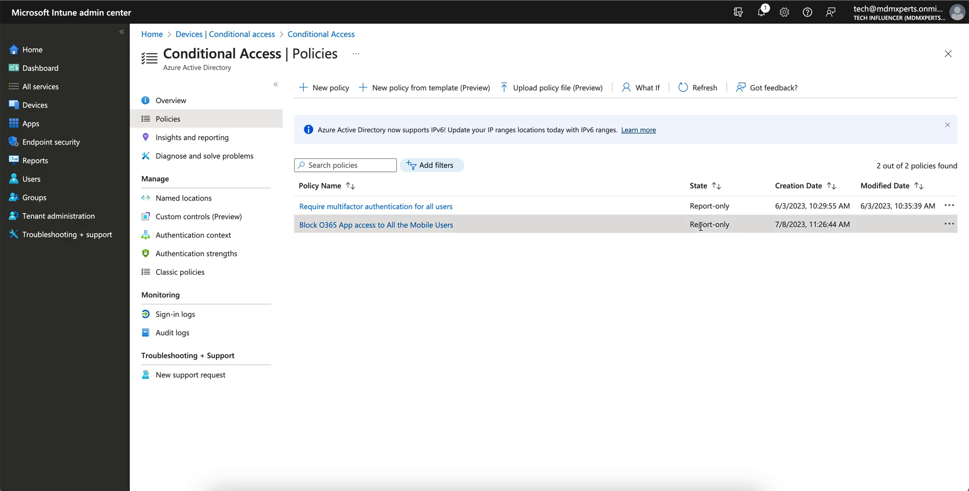
mouse_move(466, 236)
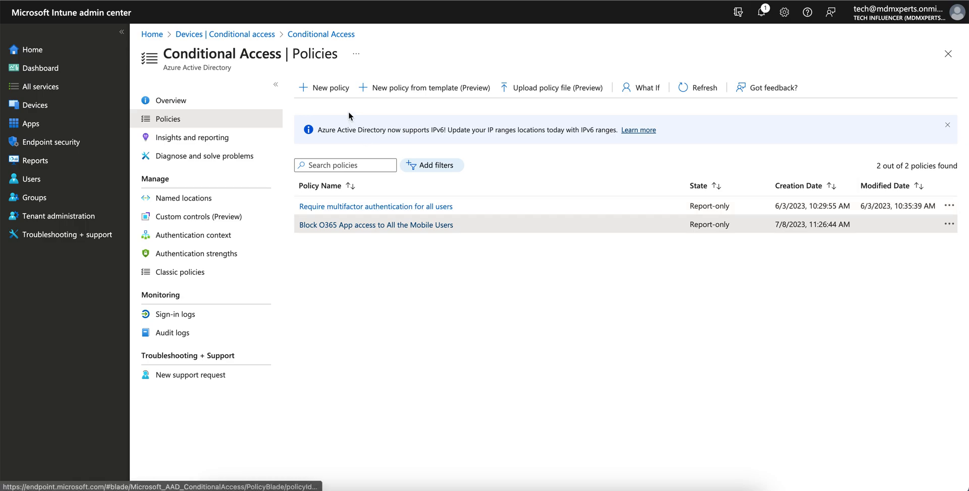
mouse_move(488, 265)
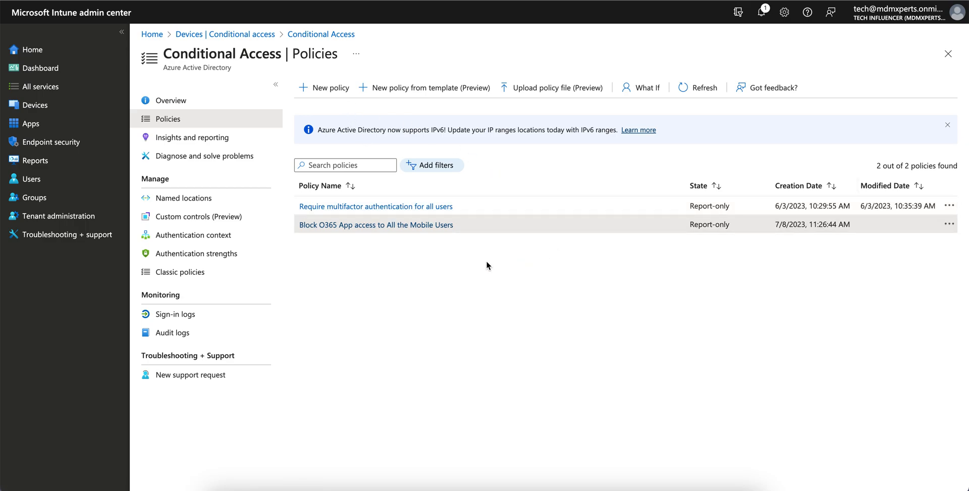